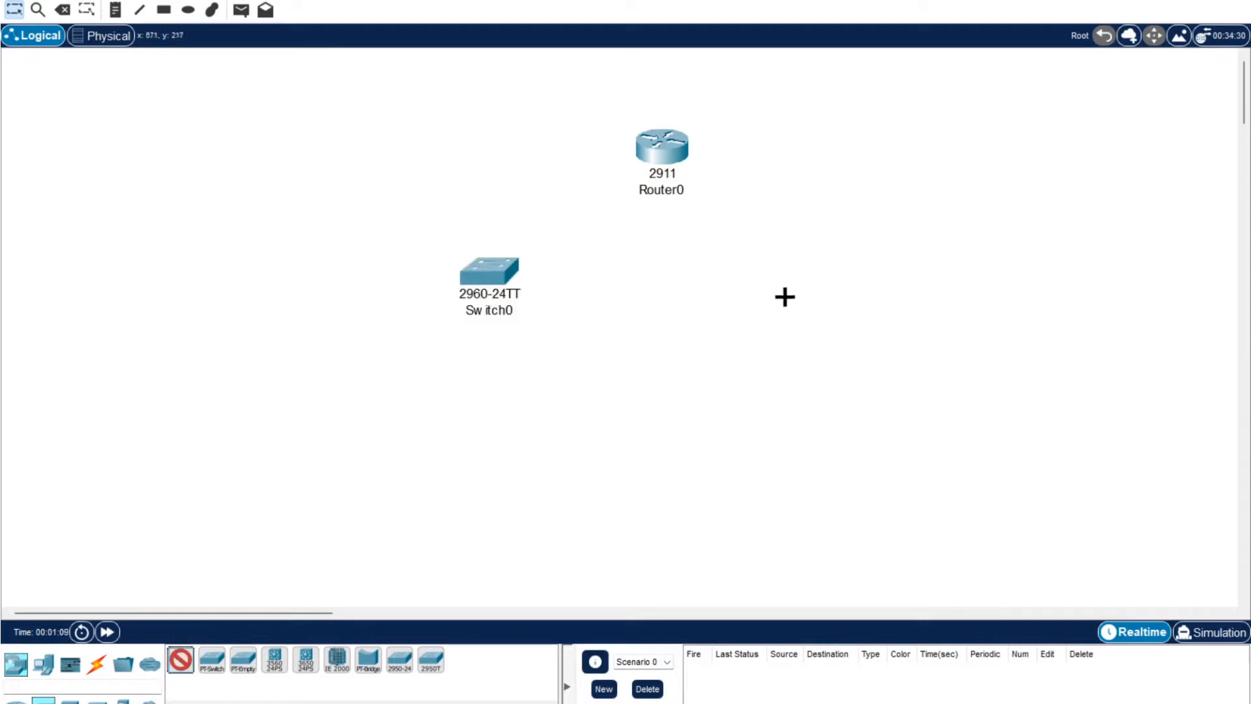
Place a second 2960 switch beside the first and start renaming it Switch two.
{"action": "left_click", "coordinate": [784, 297]}
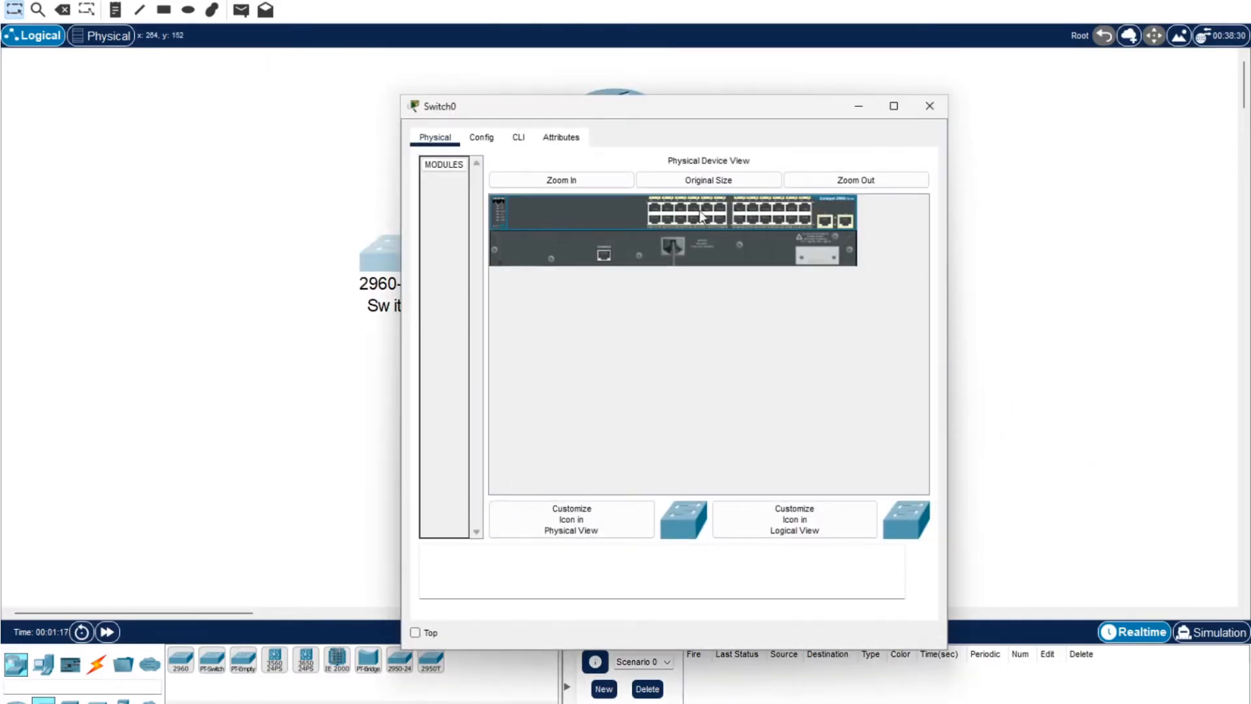
{"action": "left_click", "coordinate": [930, 105]}
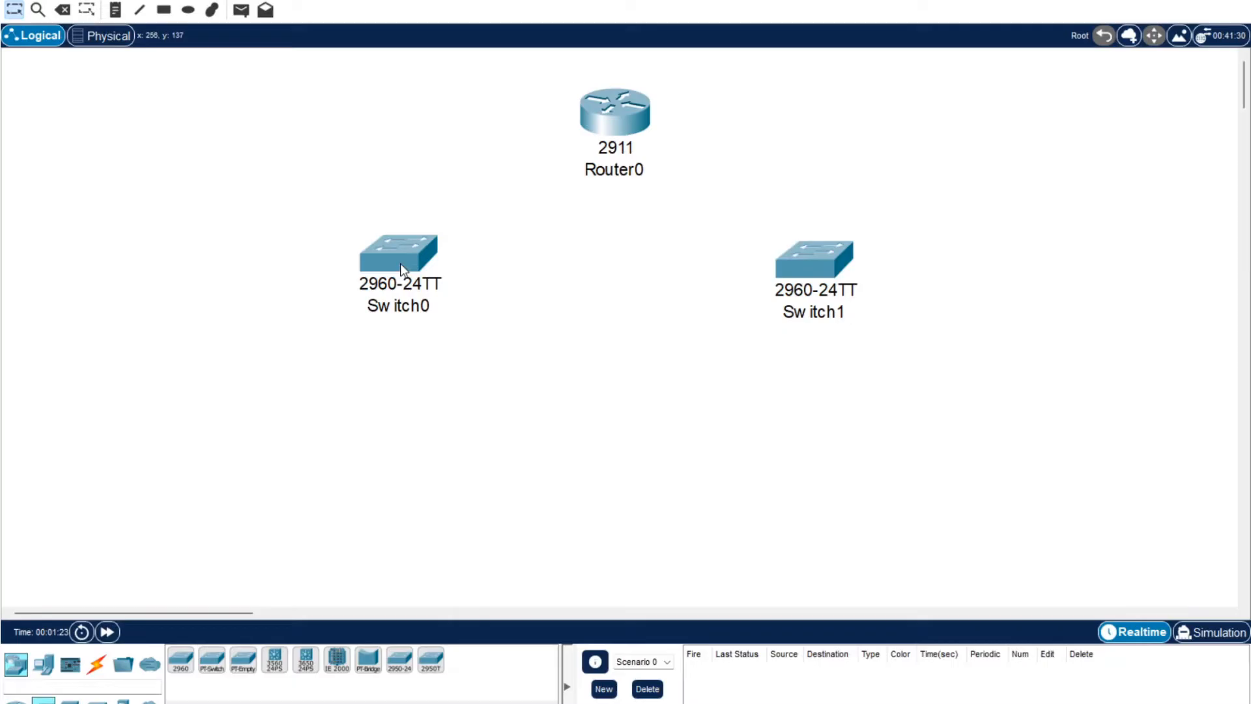
{"action": "left_click", "coordinate": [812, 306]}
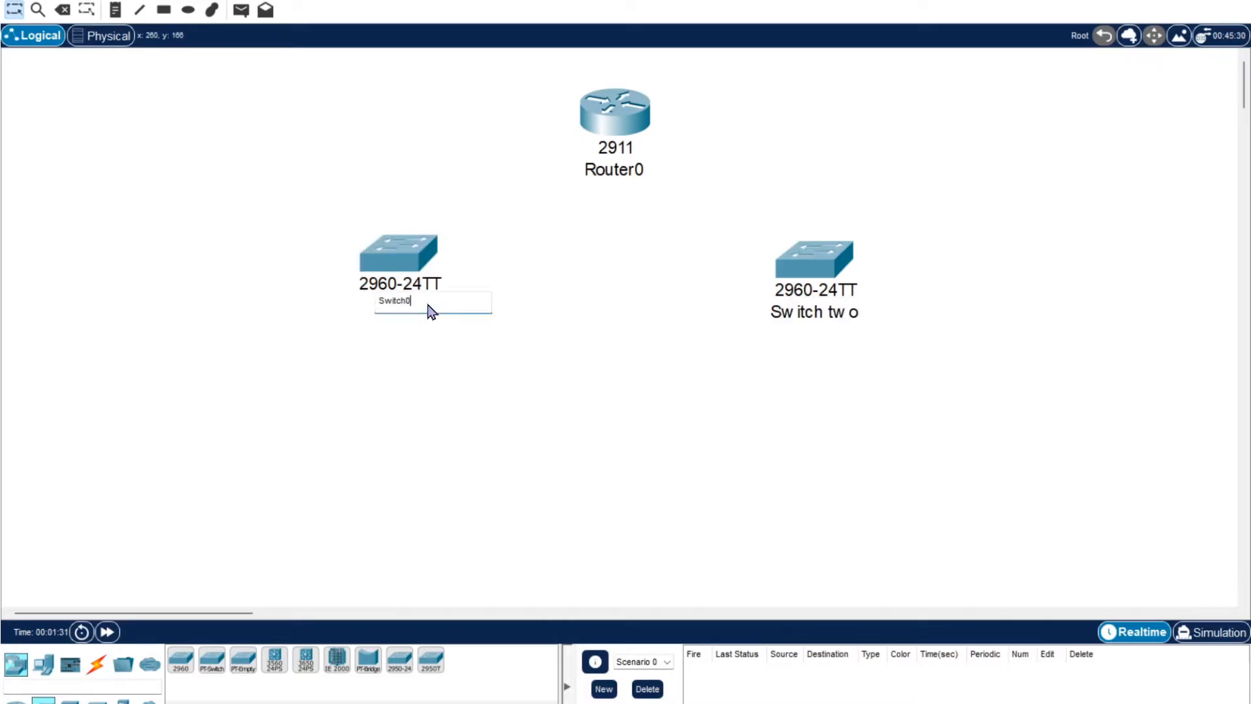
Rename the first switch to Switch one.
{"action": "type", "text": "Switch one"}
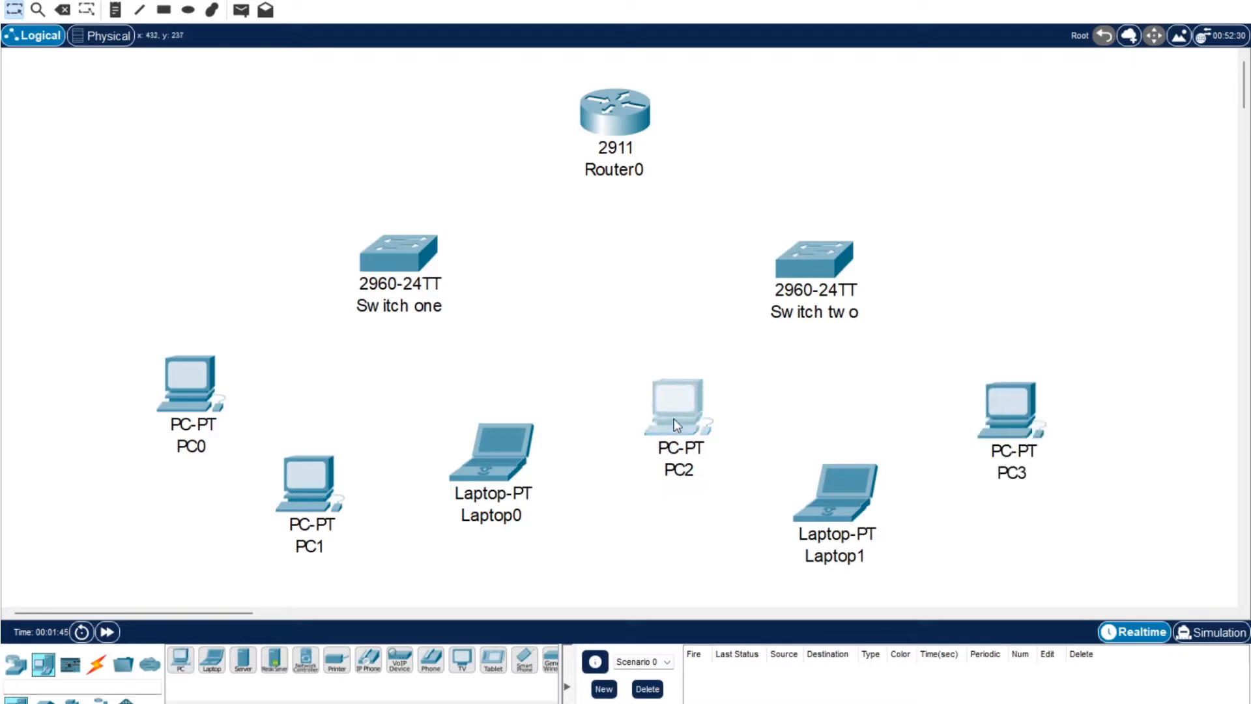
Cable the end devices to their switches and both switches to Router0, dismissing the port error.
{"action": "double_click", "coordinate": [836, 492]}
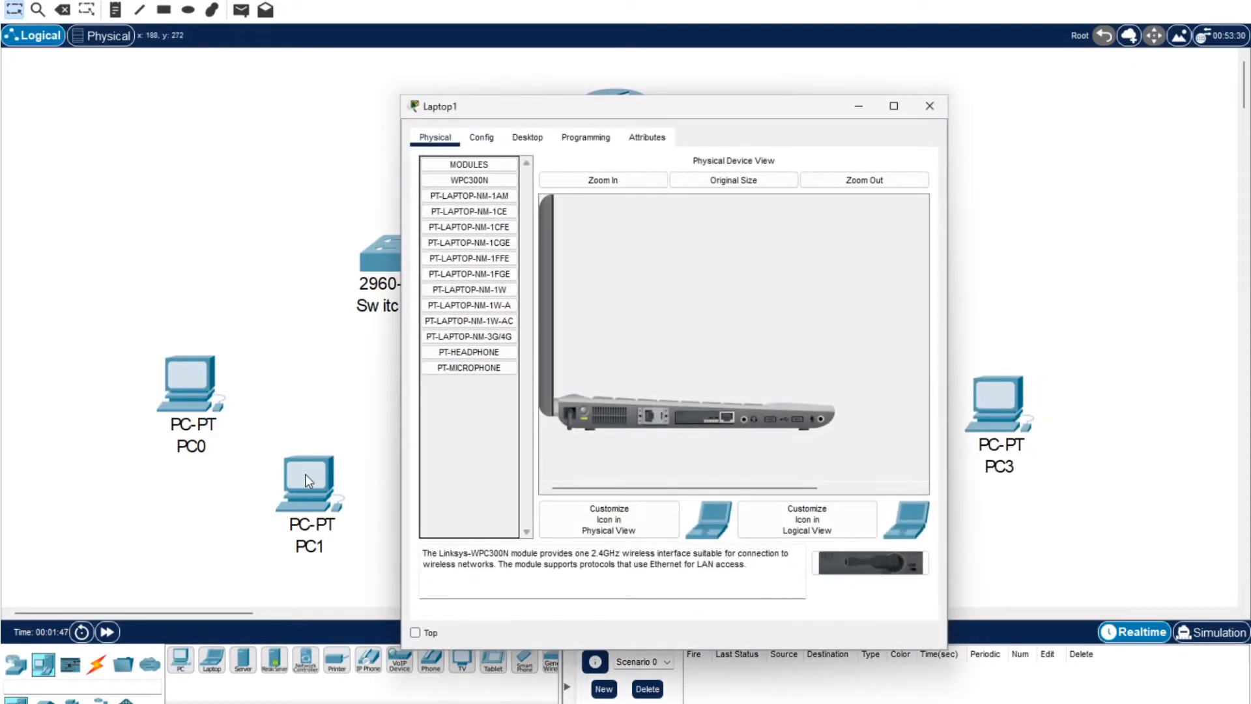
{"action": "left_click", "coordinate": [928, 106]}
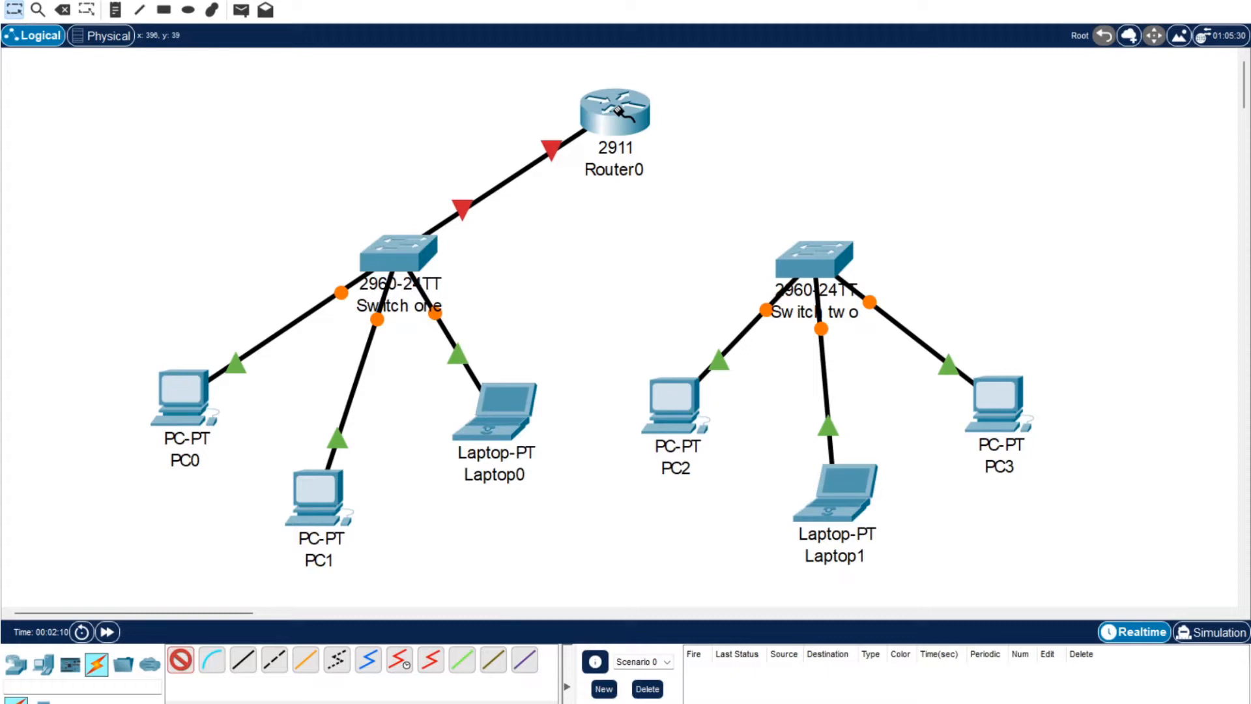
{"action": "left_click", "coordinate": [613, 128]}
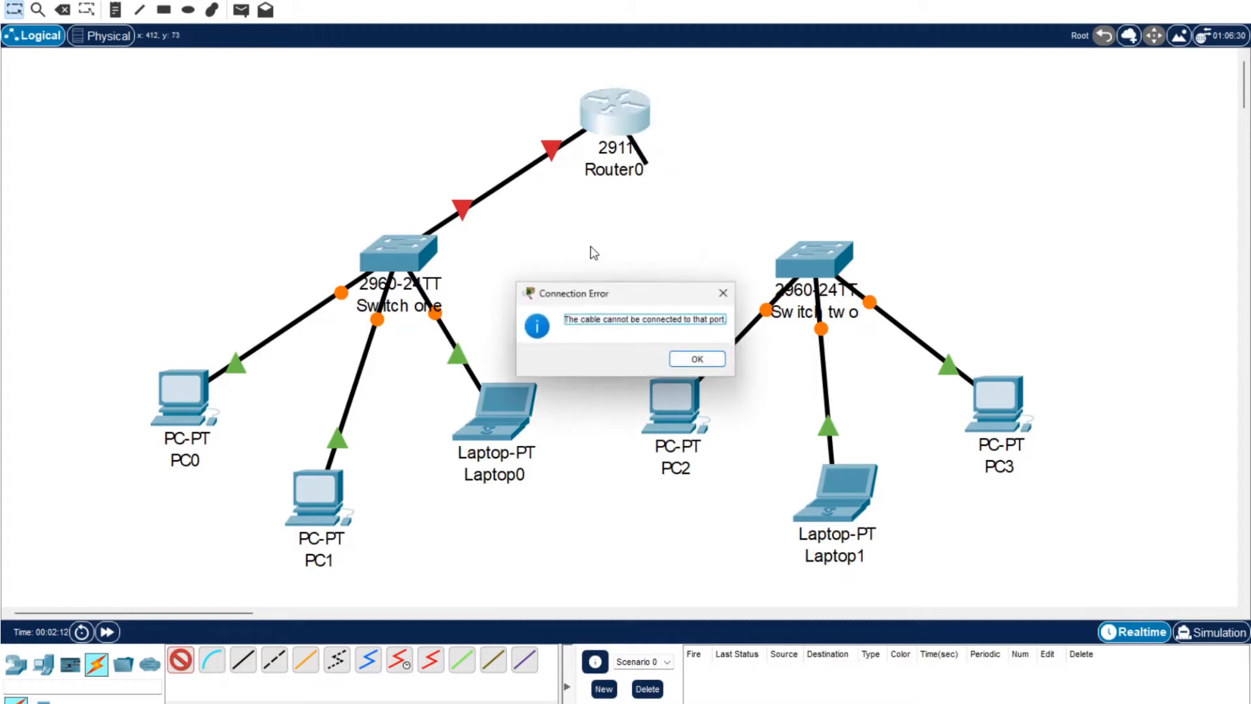
{"action": "left_click", "coordinate": [695, 358]}
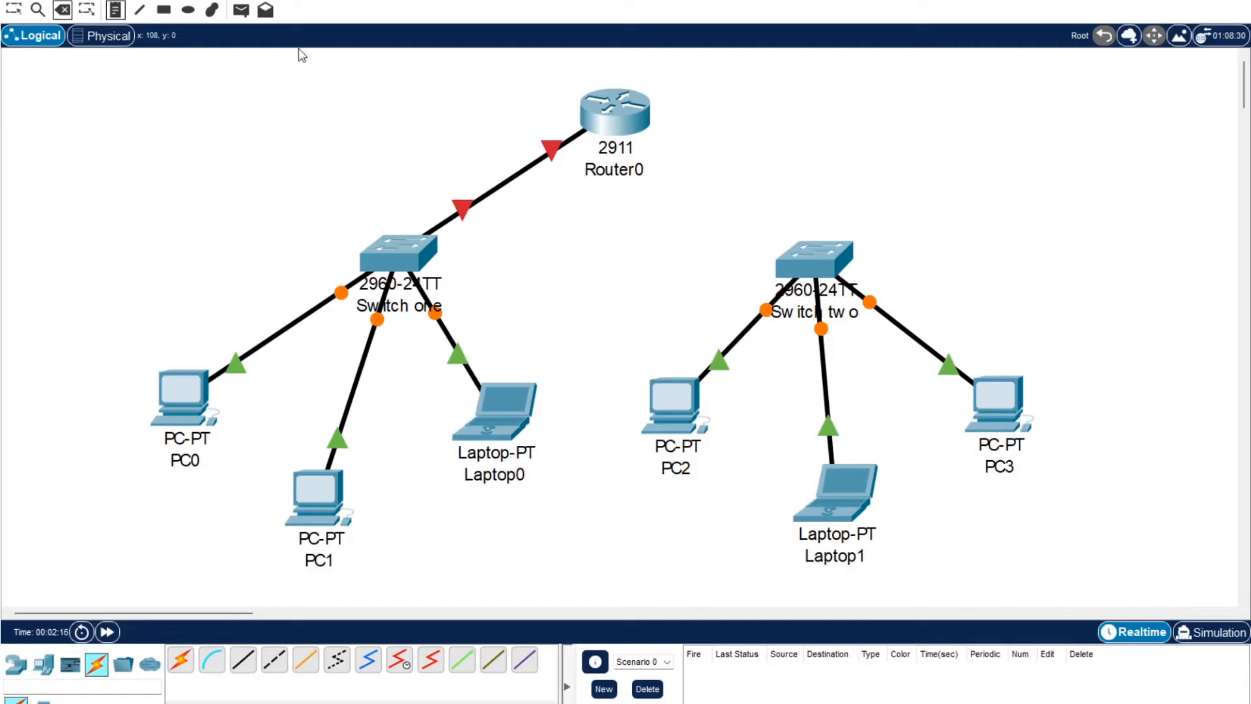
{"action": "left_click", "coordinate": [614, 112]}
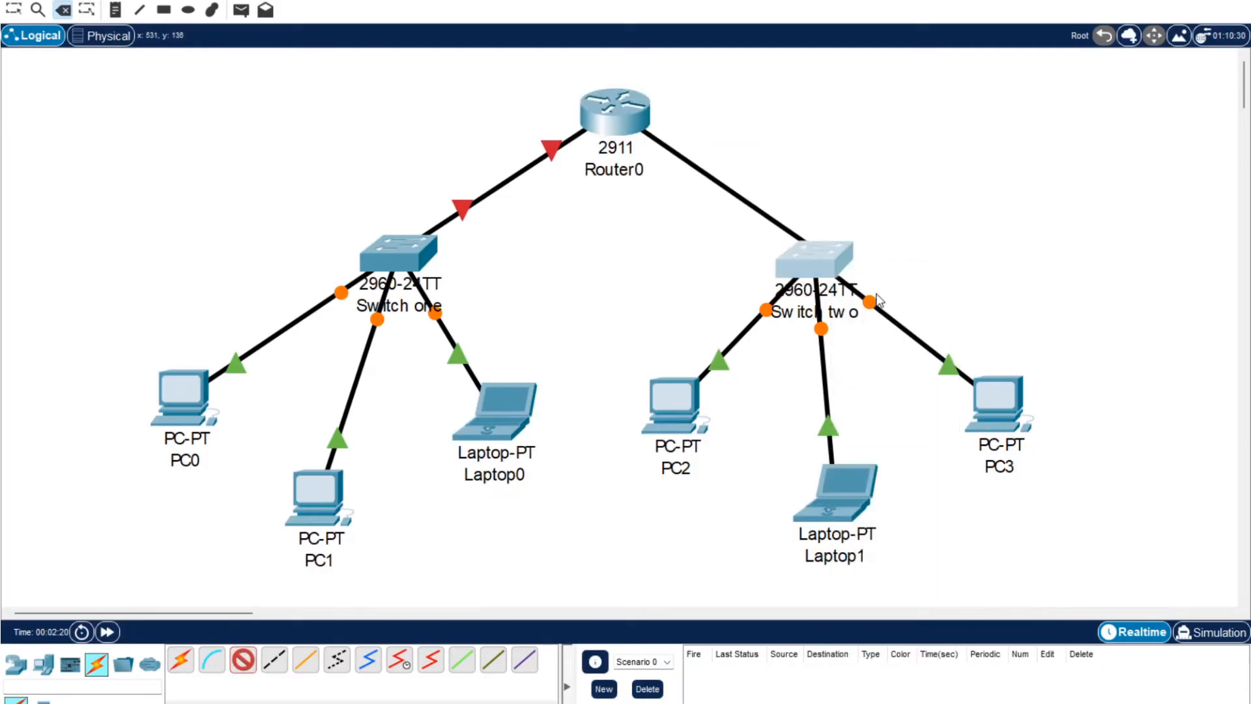
Add notes labelling switch one's network 192.168.10.1 and a matching note for switch two.
{"action": "left_click", "coordinate": [114, 9]}
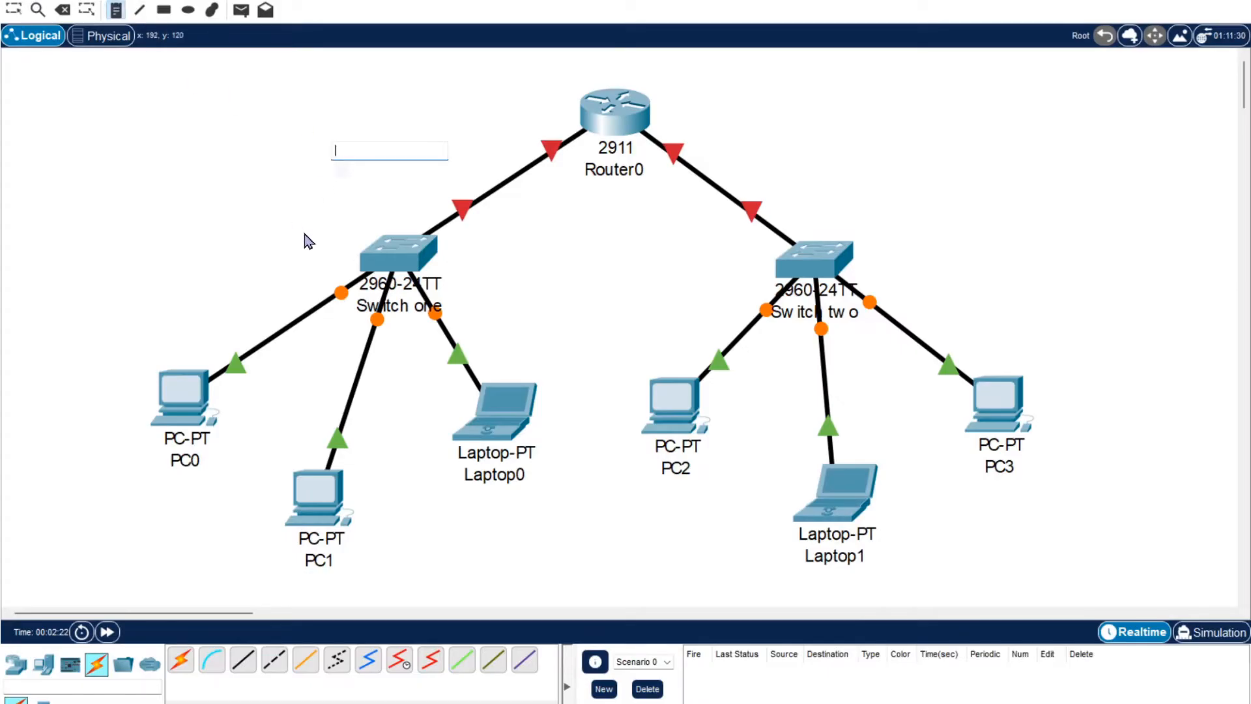
{"action": "type", "text": "switch one"}
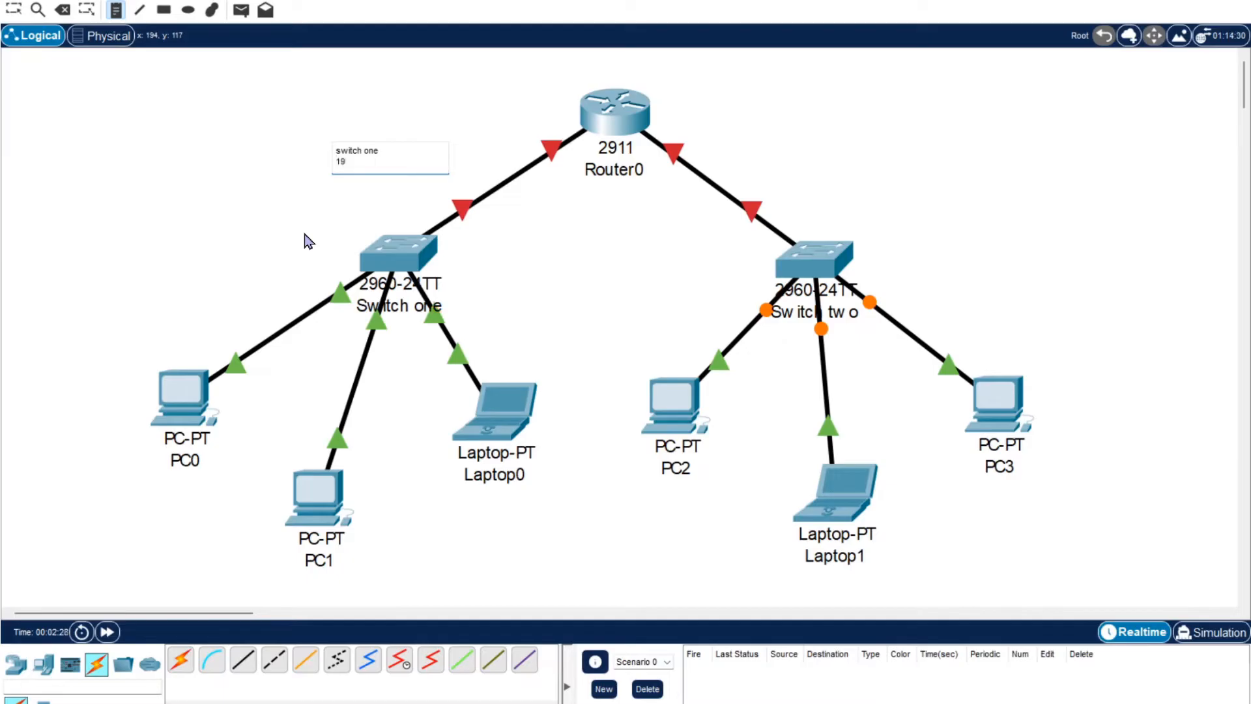
{"action": "type", "text": "192.168.10.1"}
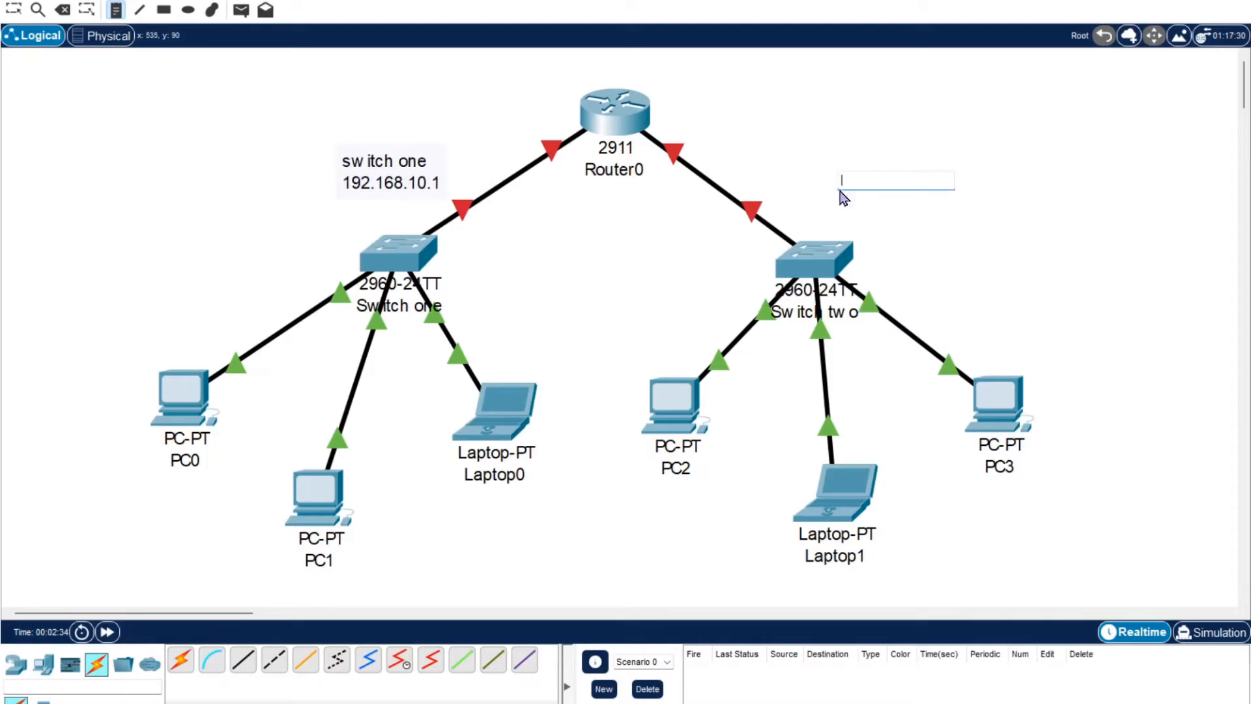
{"action": "type", "text": "switch two"}
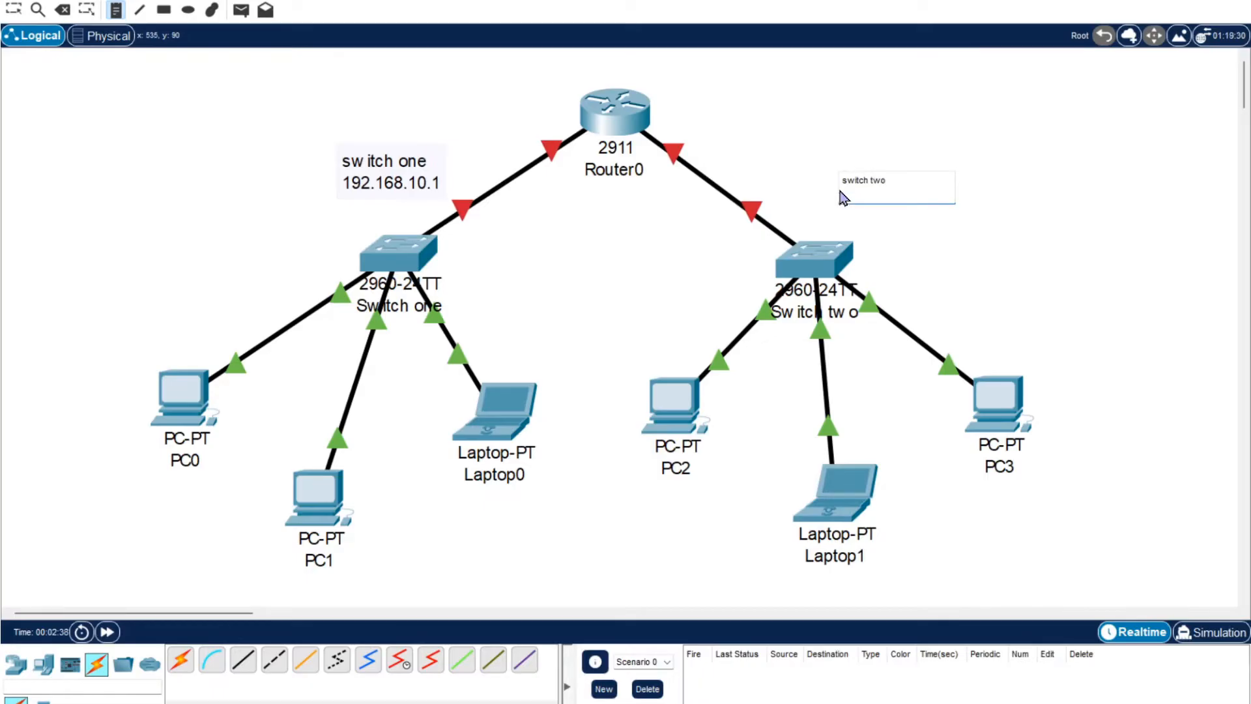
{"action": "type", "text": "192"}
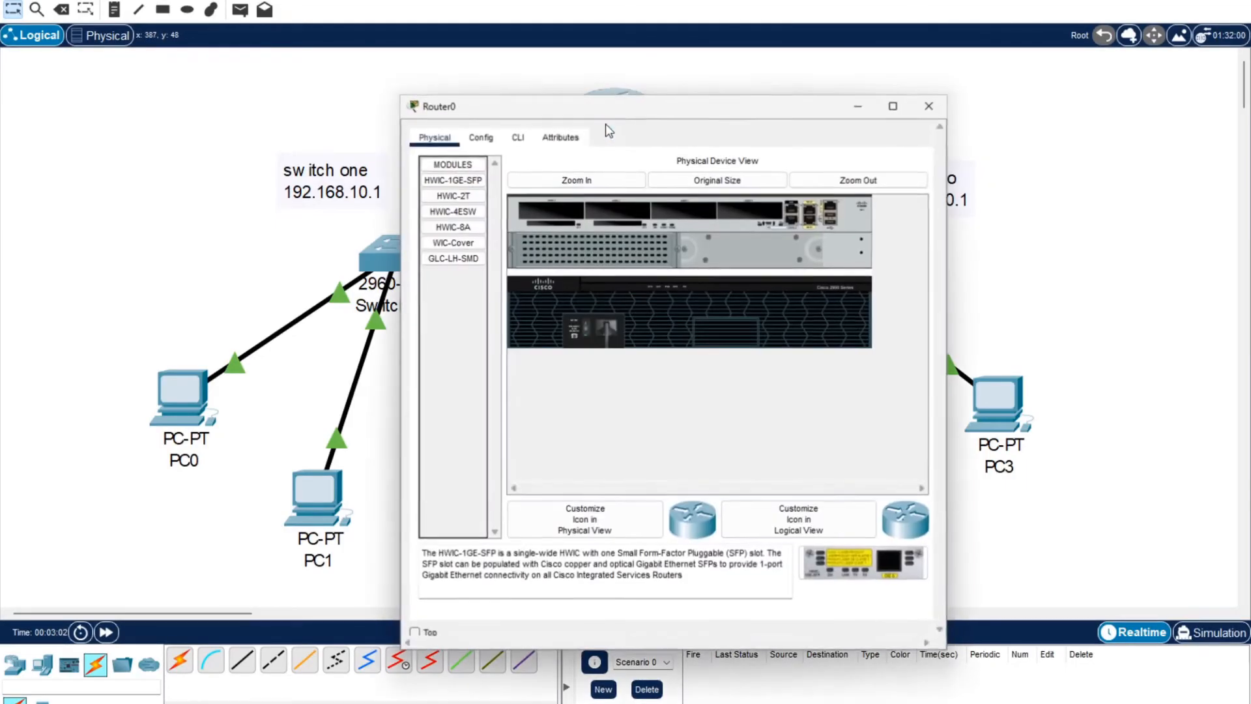
Enter Router0's CLI, reach global configuration and select interface g0/0.
{"action": "left_click", "coordinate": [517, 137]}
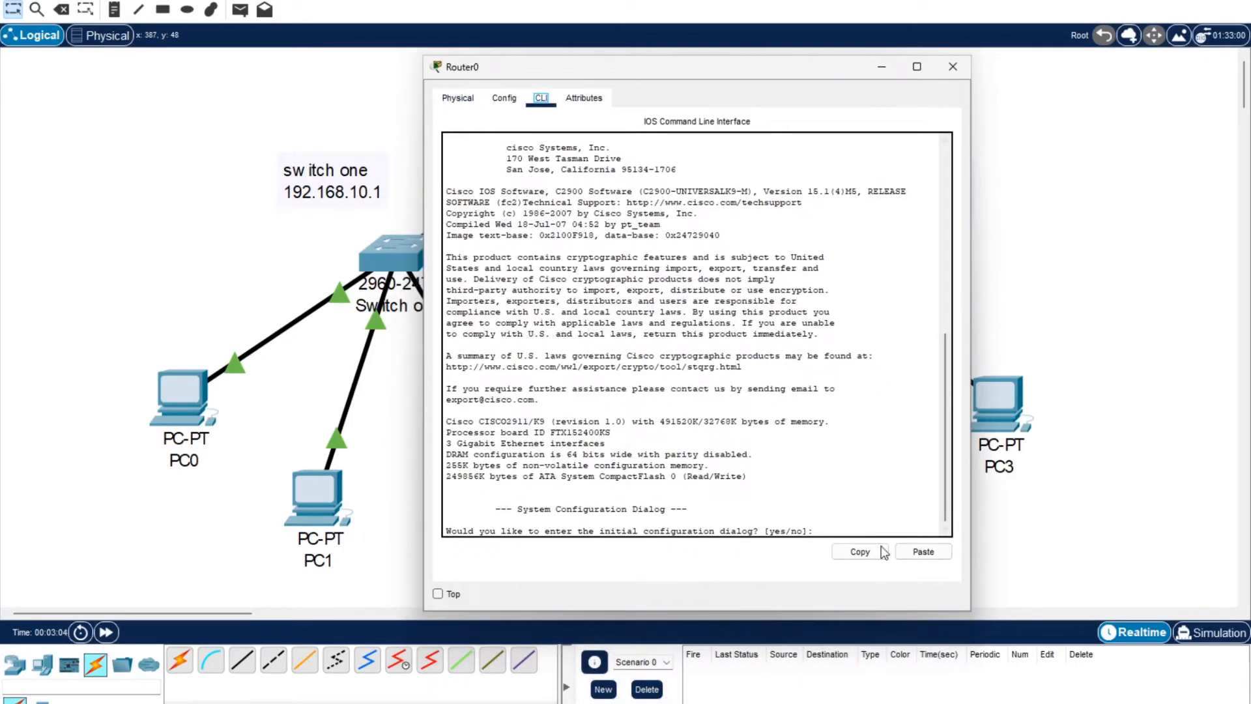
{"action": "type", "text": "no"}
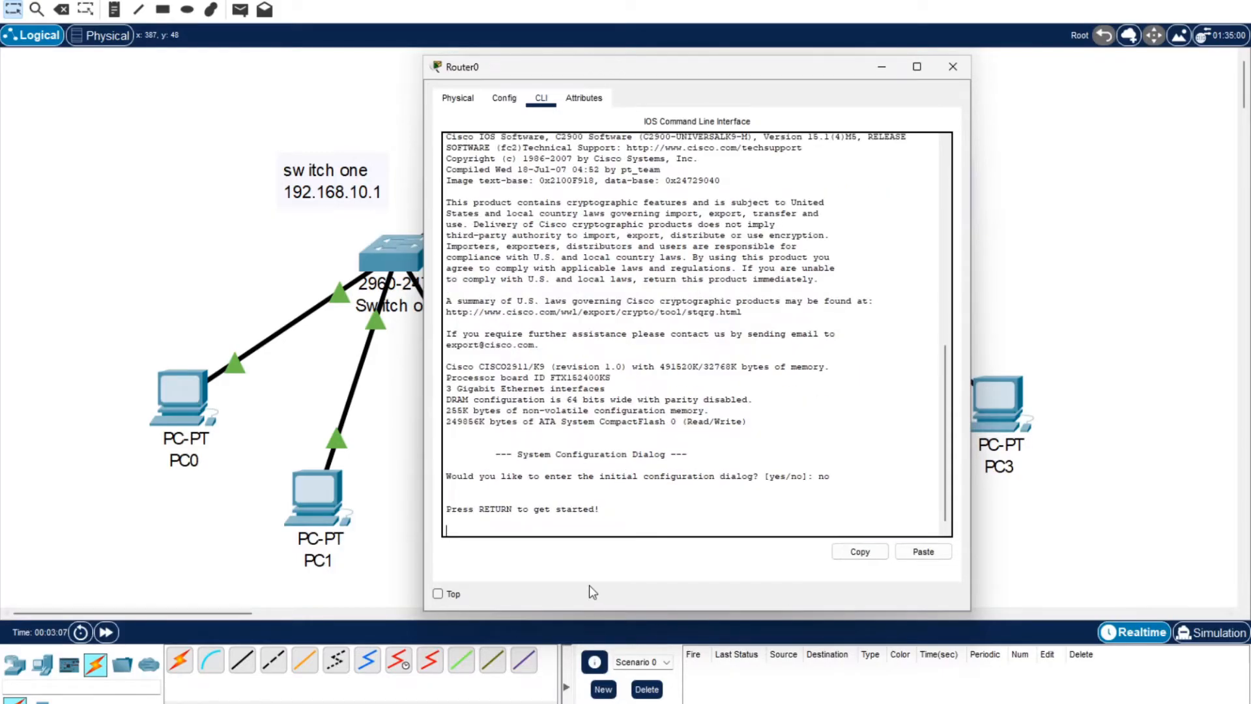
{"action": "key", "text": "Return"}
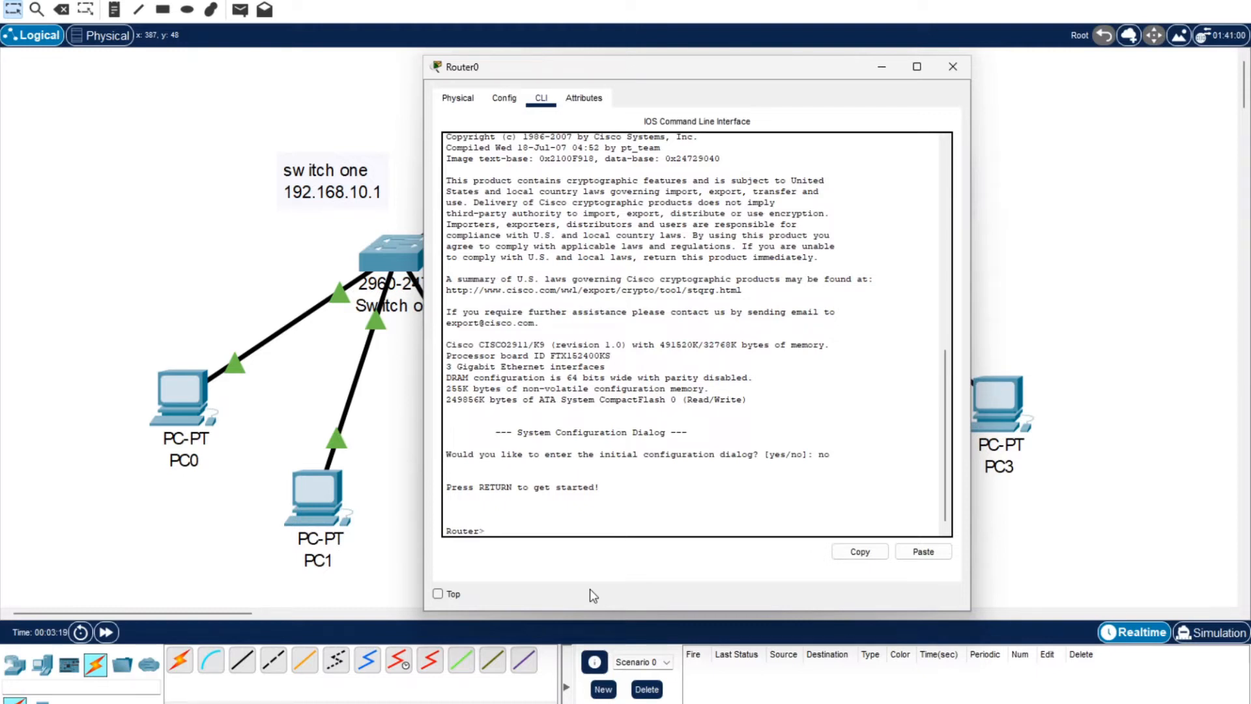
{"action": "type", "text": "ena"}
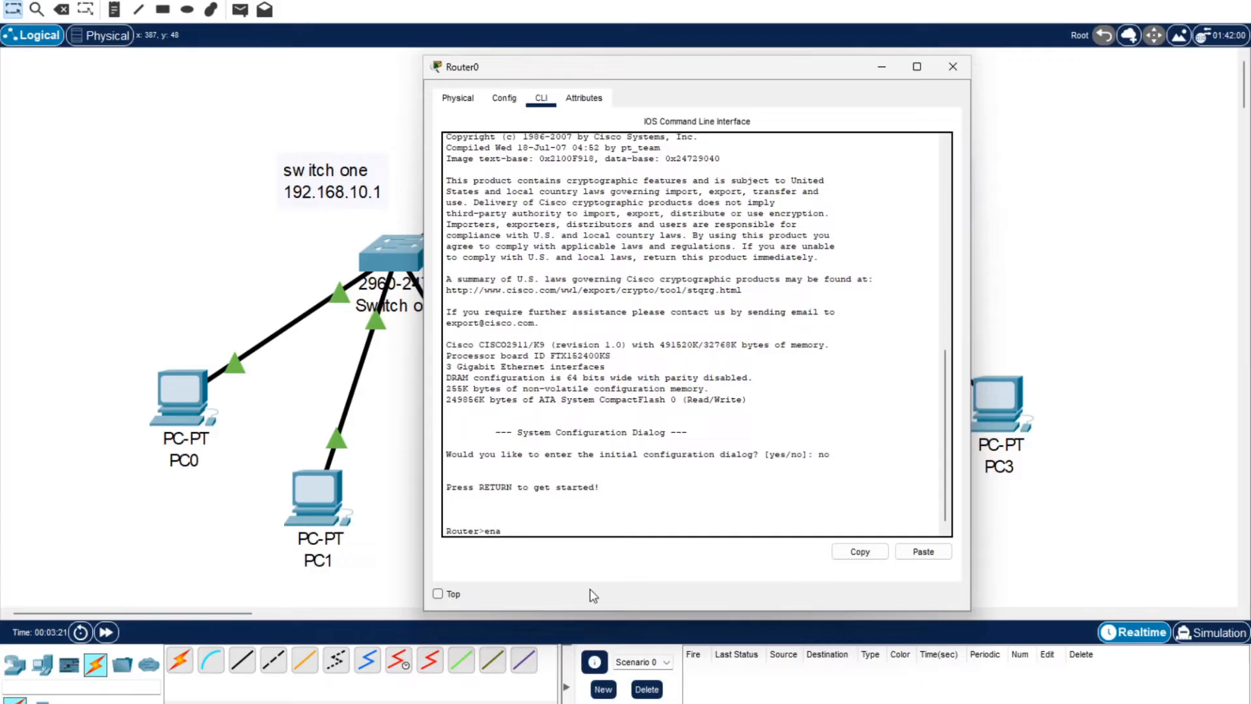
{"action": "type", "text": "conf t"}
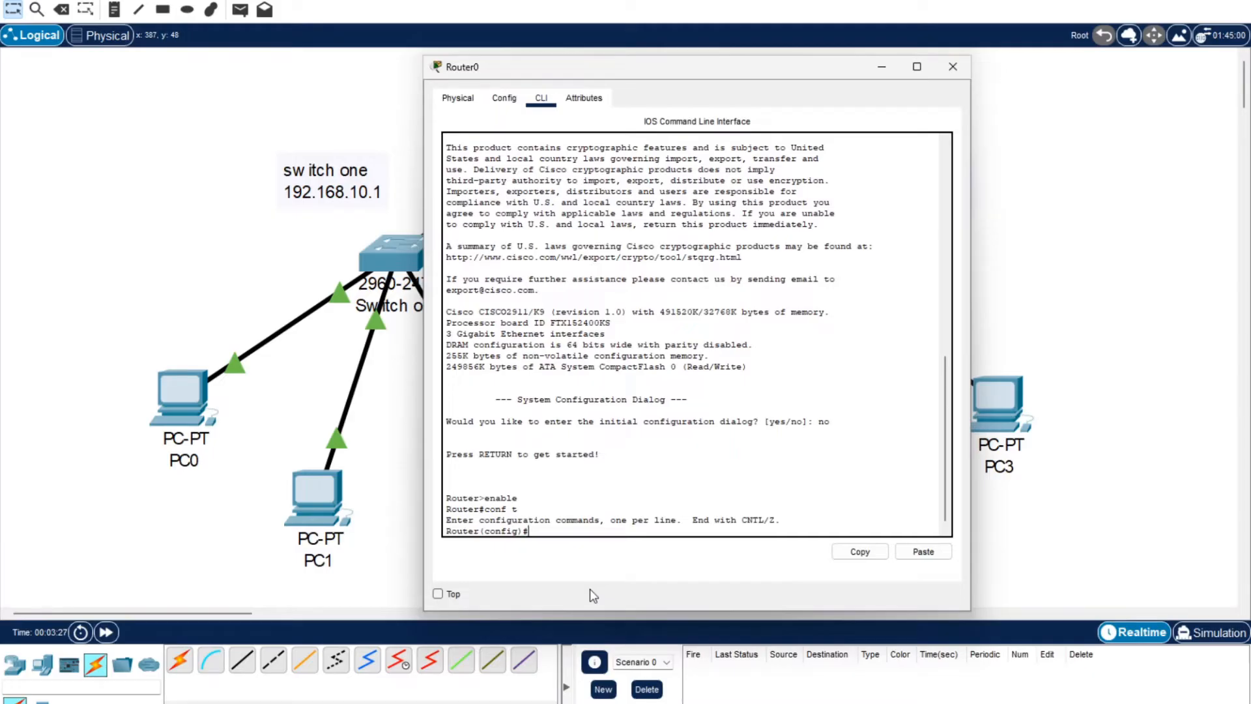
{"action": "type", "text": "in"}
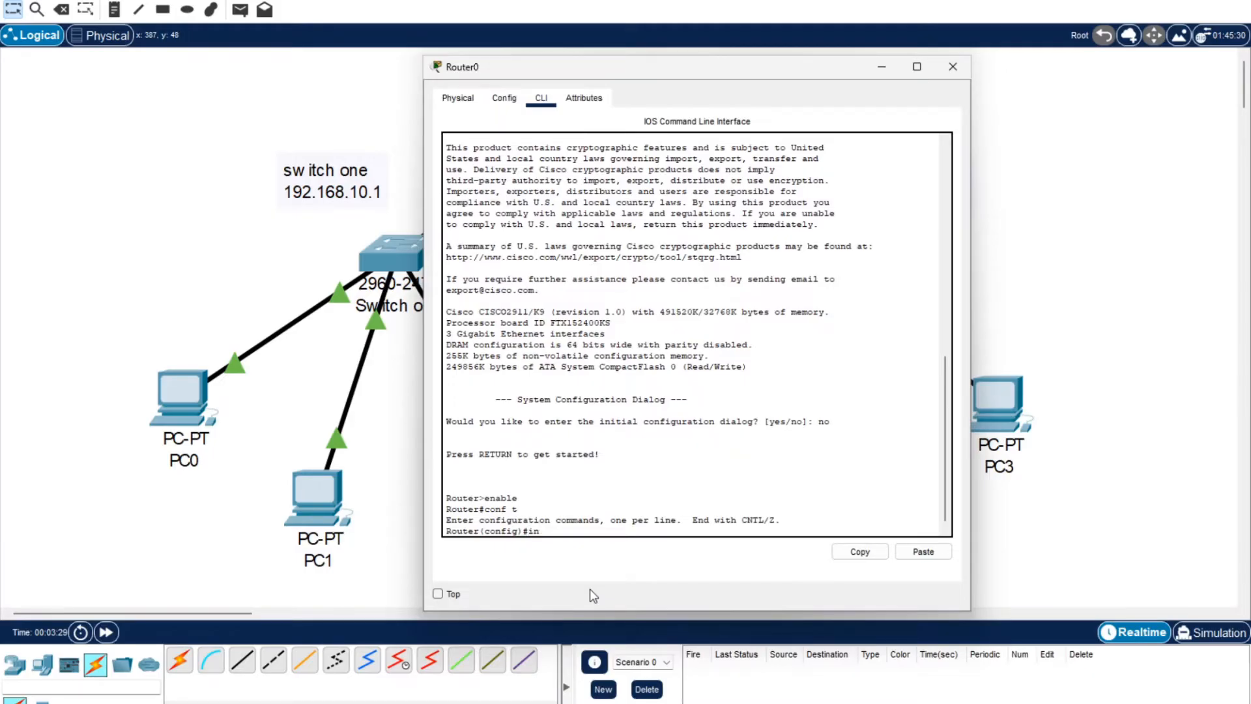
{"action": "type", "text": "int g0/0"}
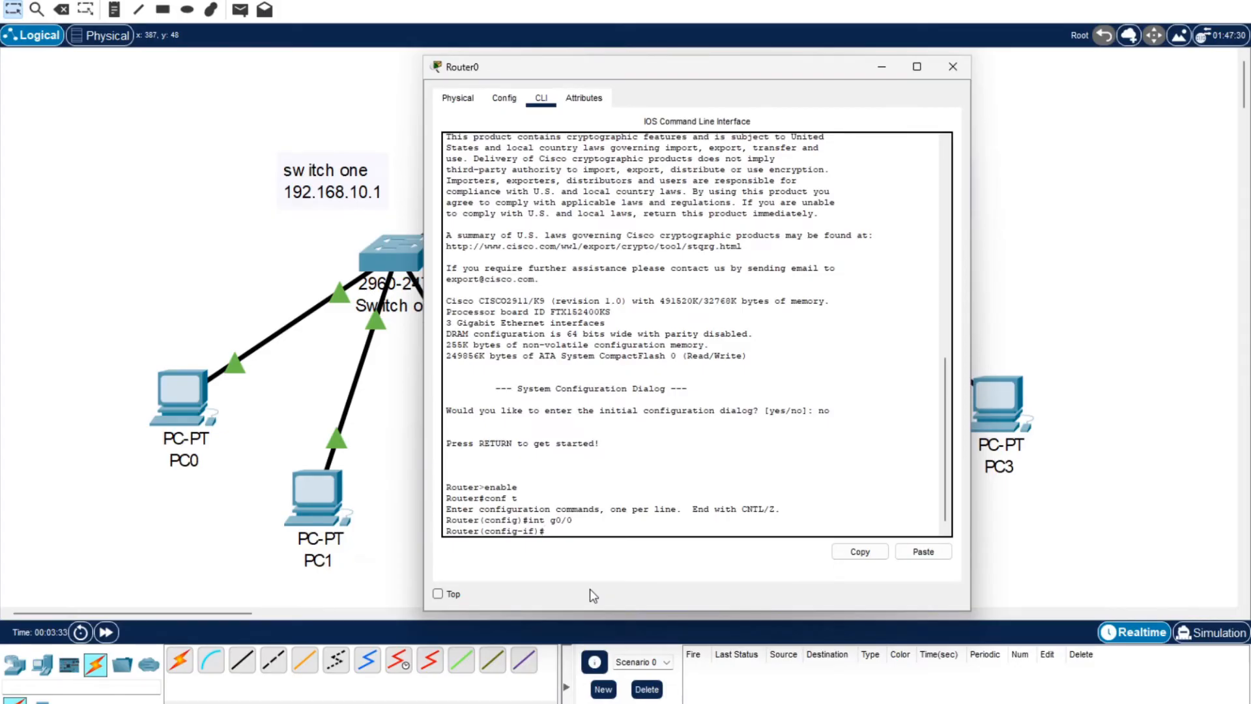
Assign g0/0 192.168.10.1 255.255.255.0, bring it up with no shutdown and write memory.
{"action": "type", "text": "ip address 192.168.10.1"}
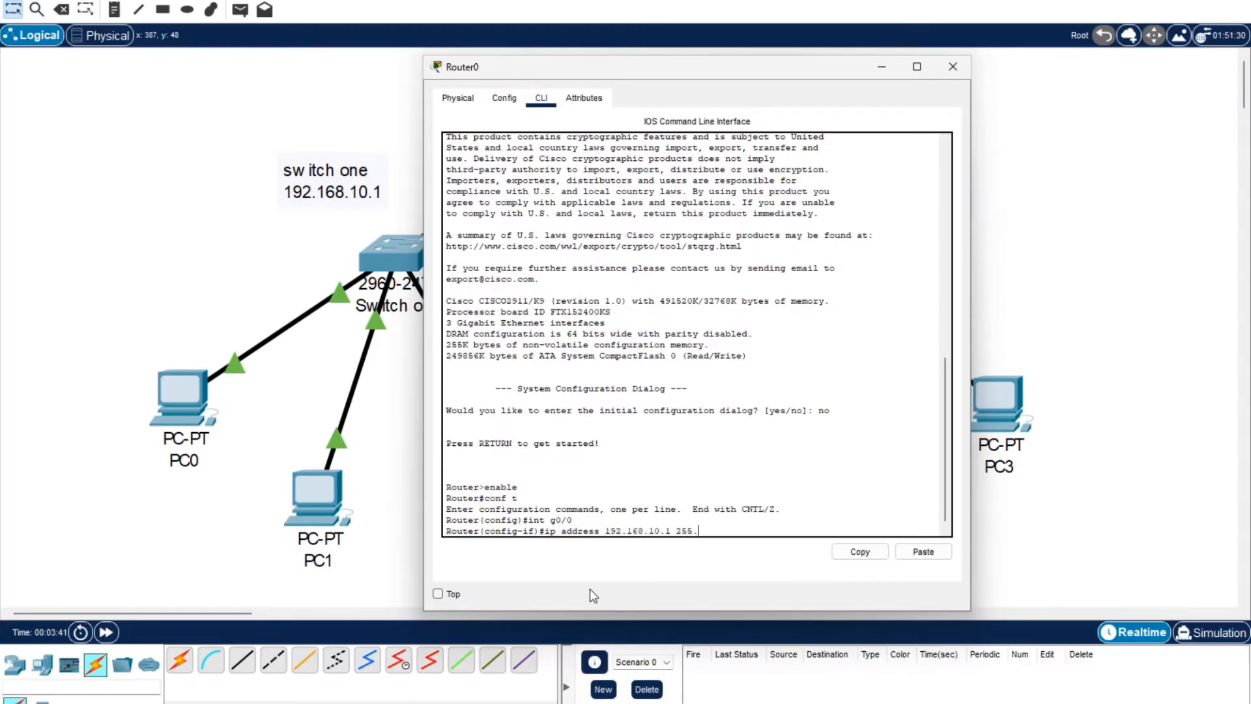
{"action": "type", "text": "255.255.0"}
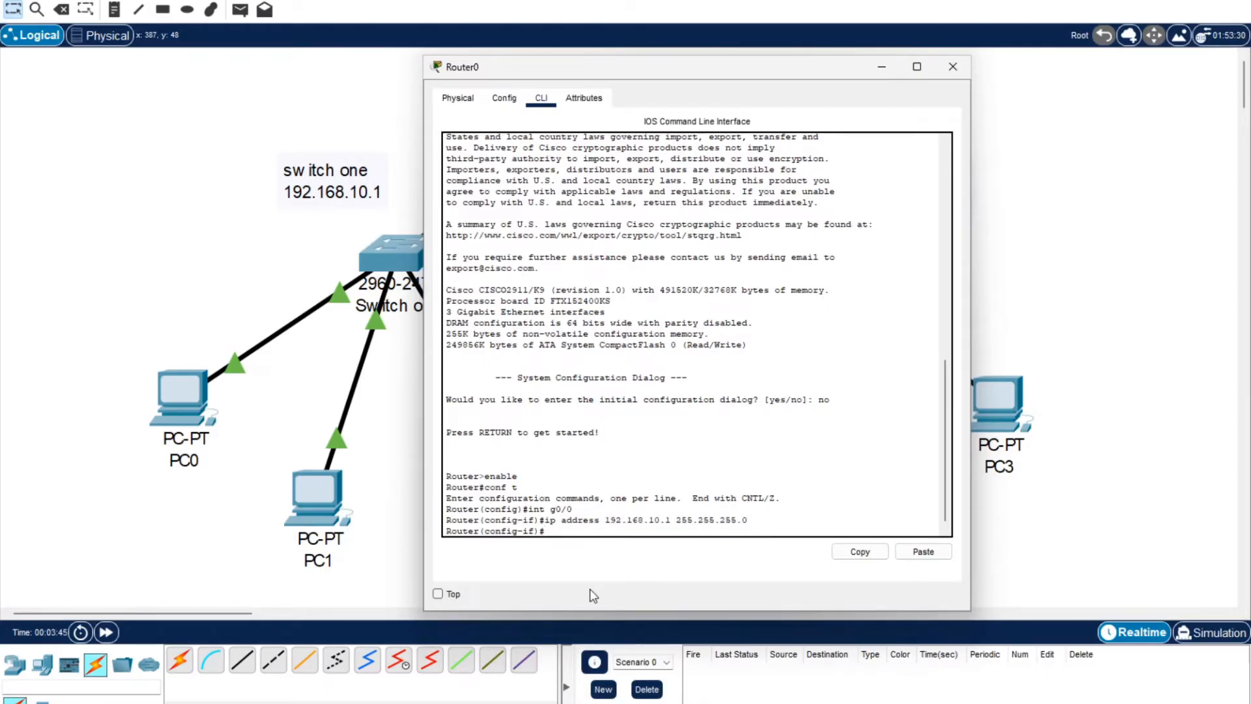
{"action": "type", "text": "no shutdown"}
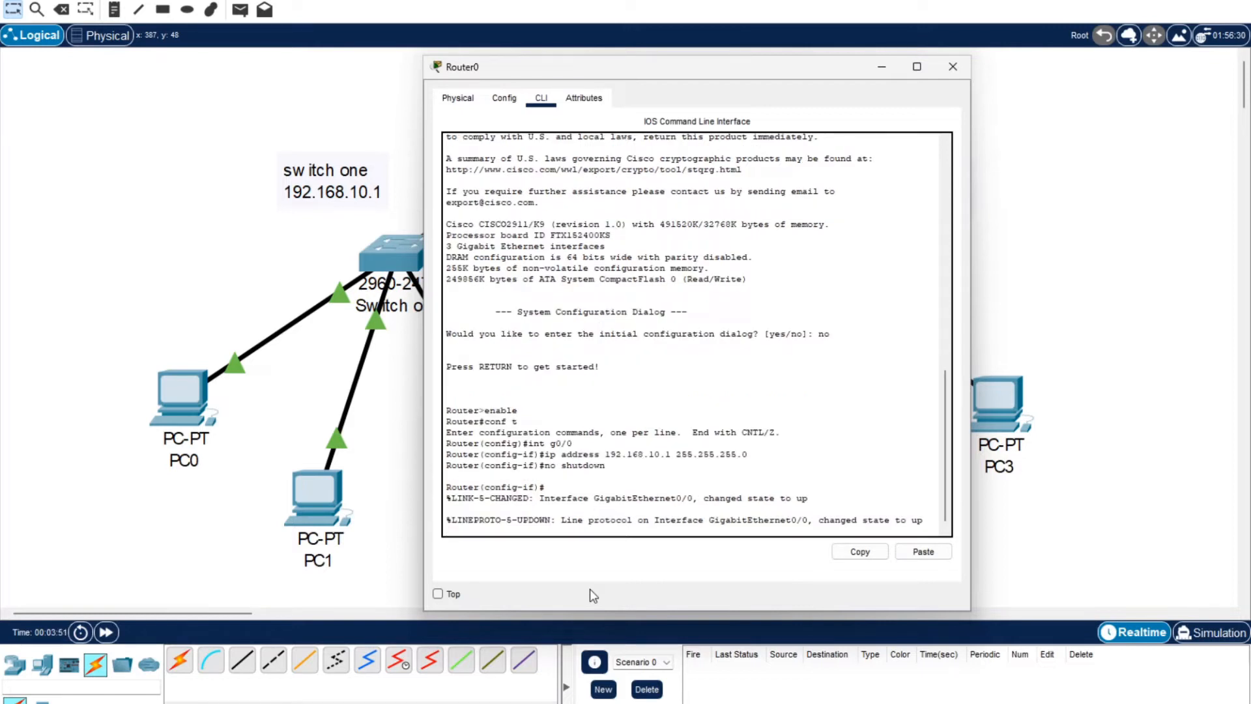
{"action": "type", "text": "do write mem"}
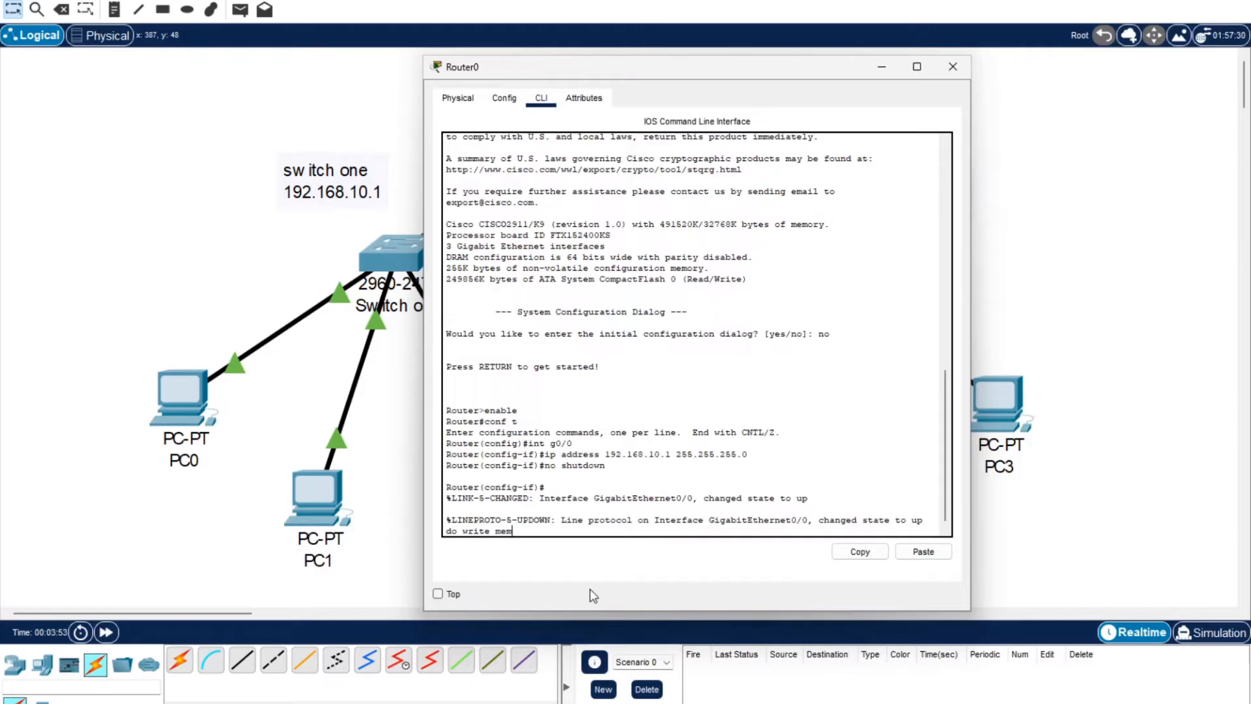
{"action": "key", "text": "enter"}
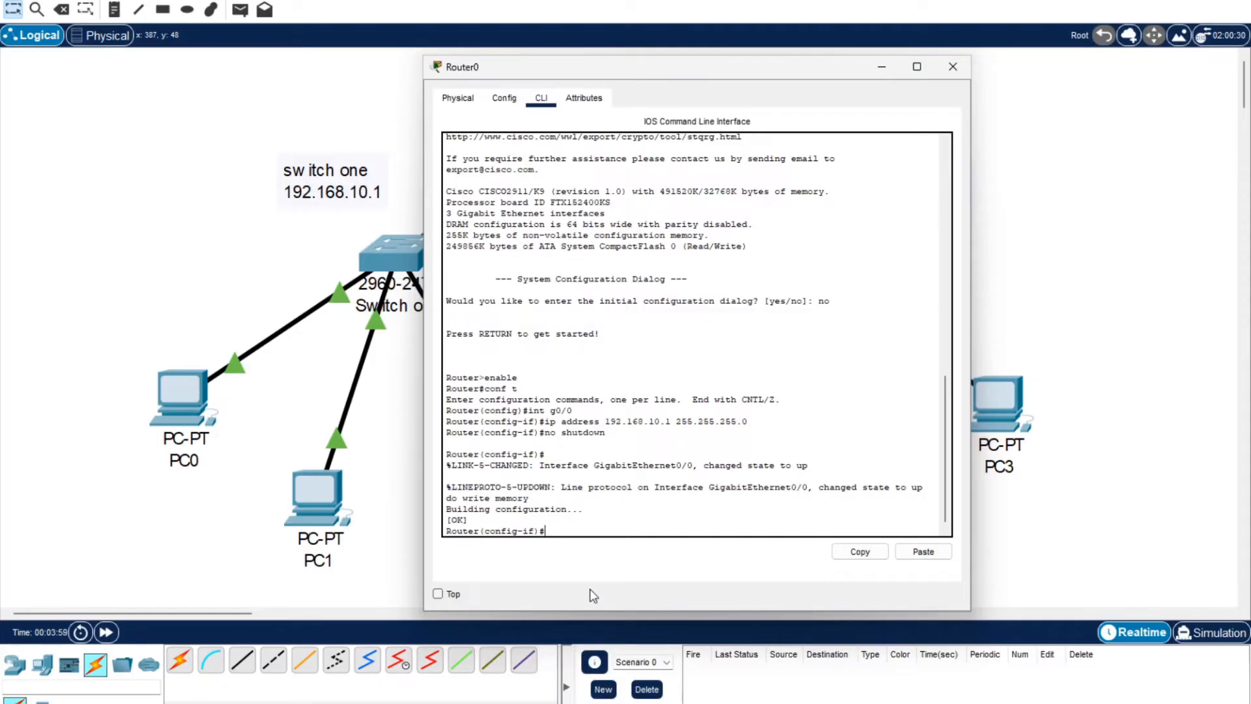
Create DHCP pool switchone with network 192.168.10.1 255.255.255.0 and exit the pool.
{"action": "type", "text": "ip dhcp p"}
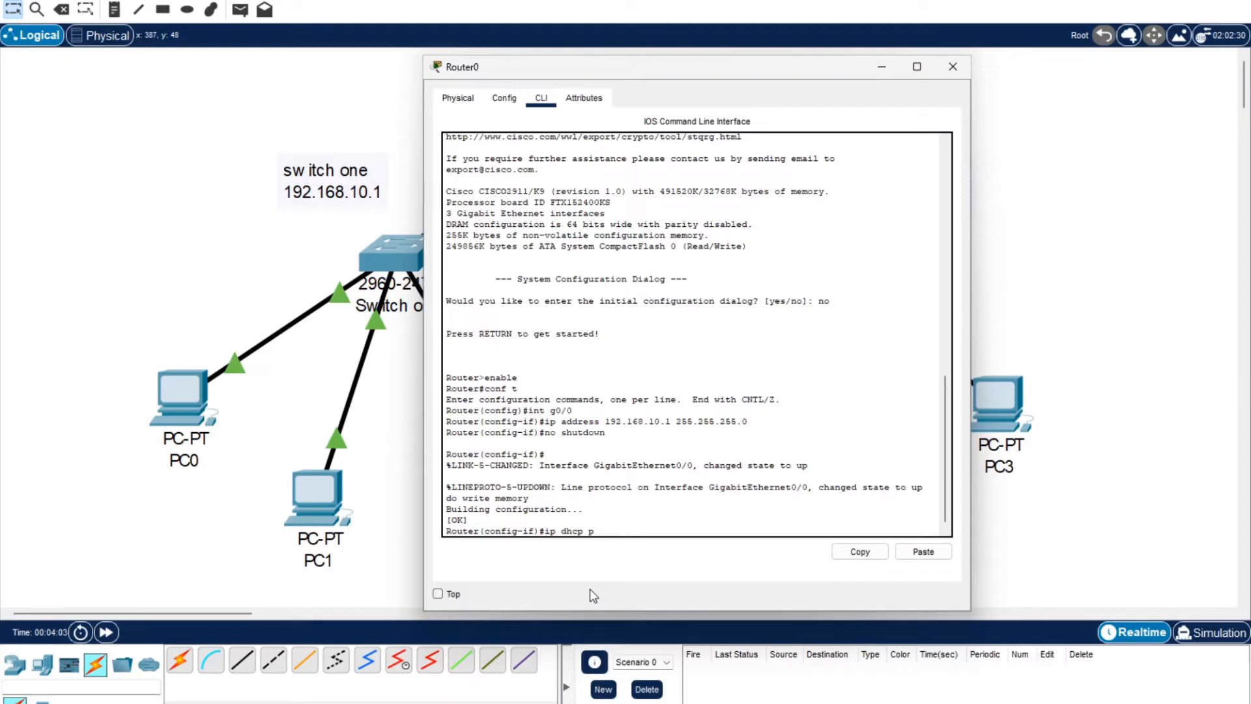
{"action": "type", "text": "ool switch"}
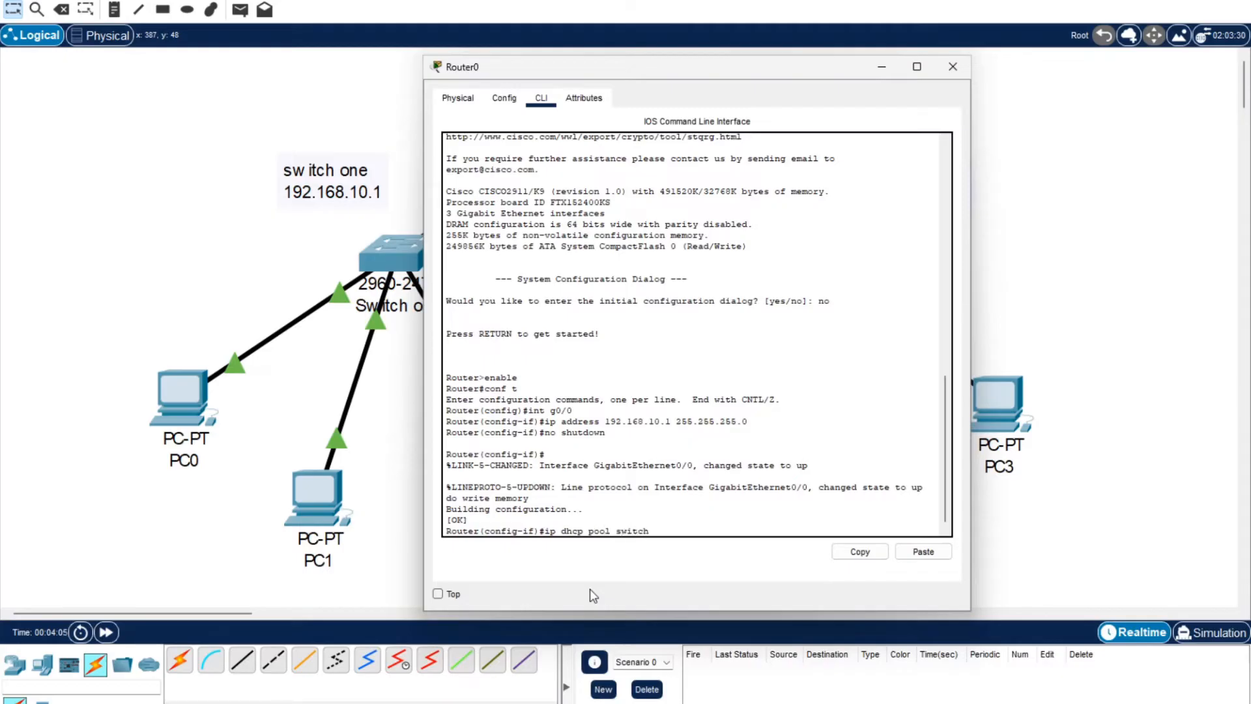
{"action": "type", "text": "one"}
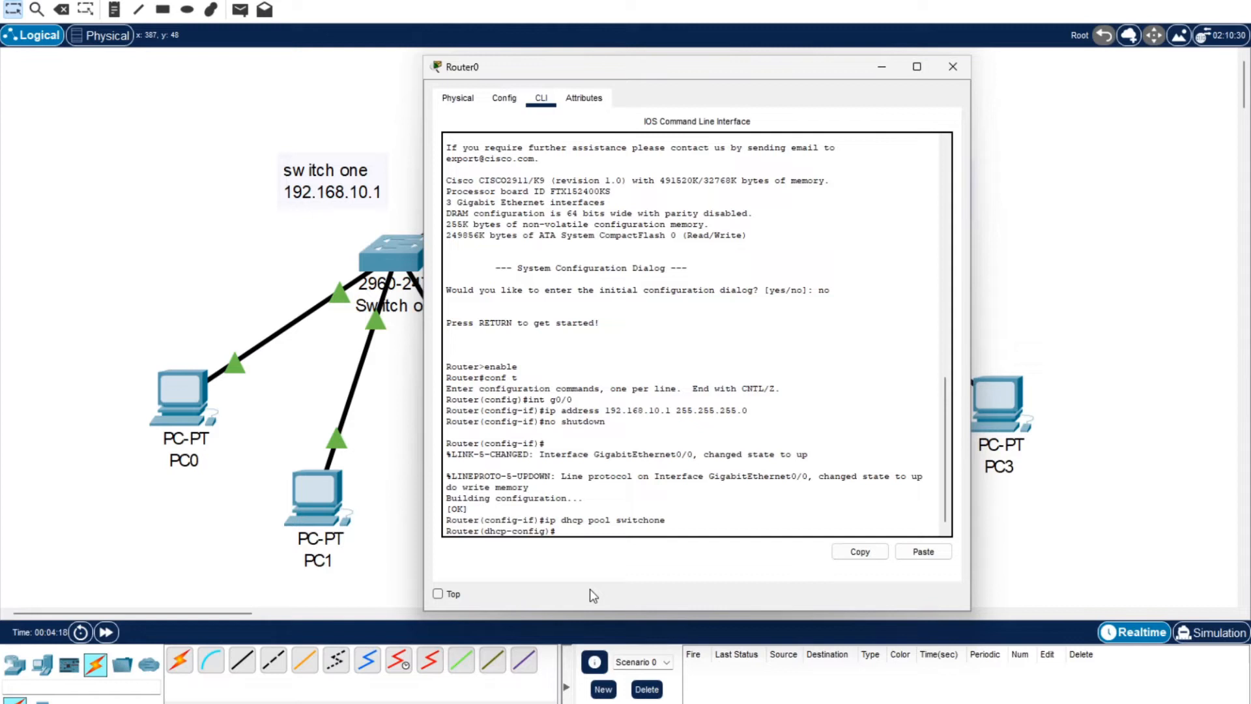
{"action": "type", "text": "network"}
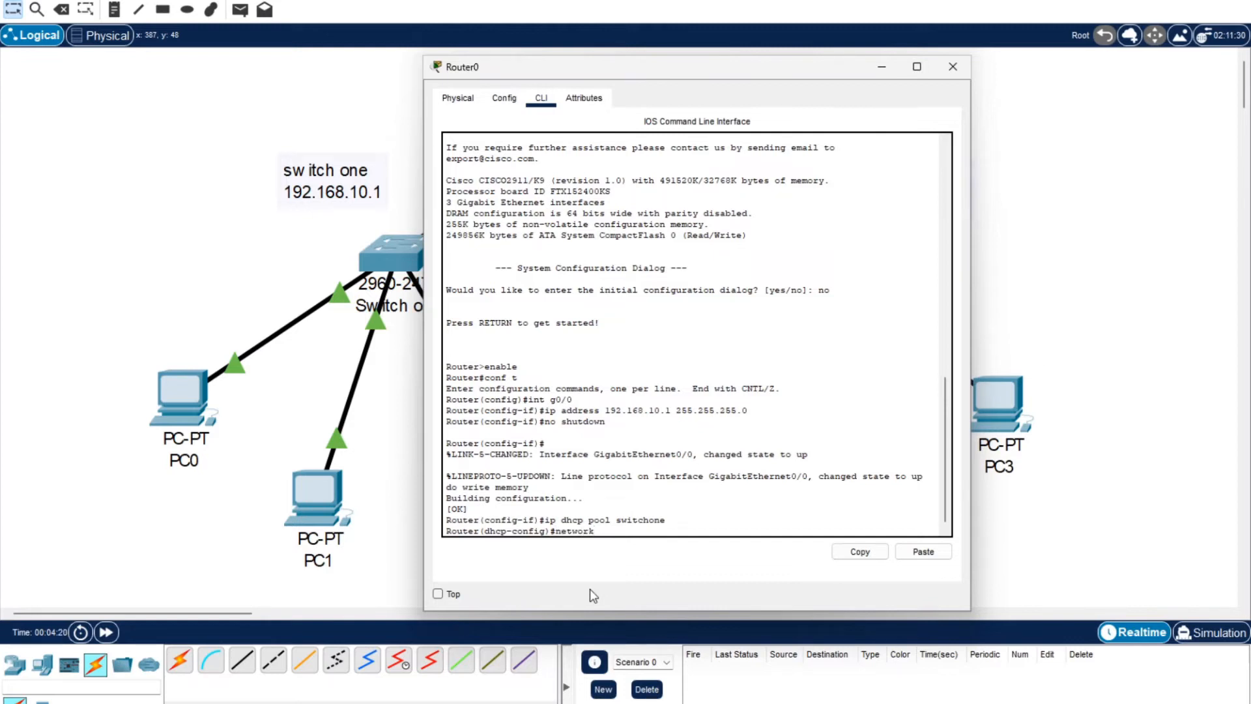
{"action": "type", "text": "192."}
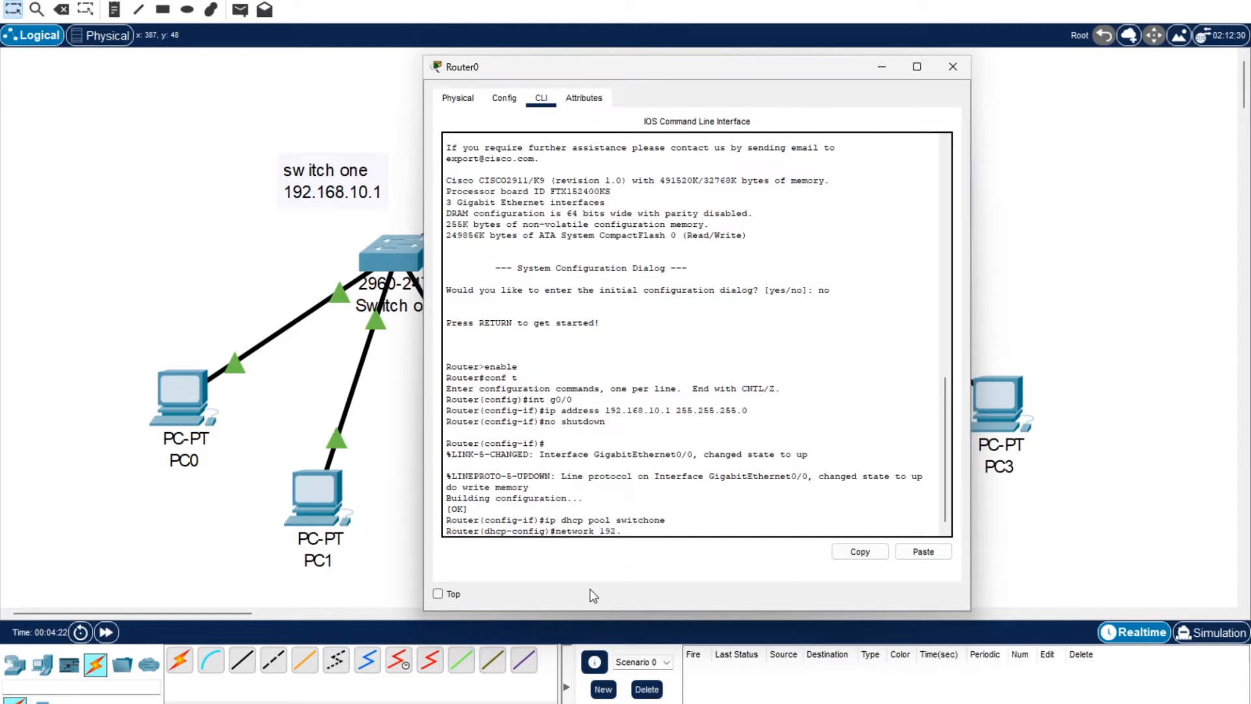
{"action": "type", "text": "168.10.1 2"}
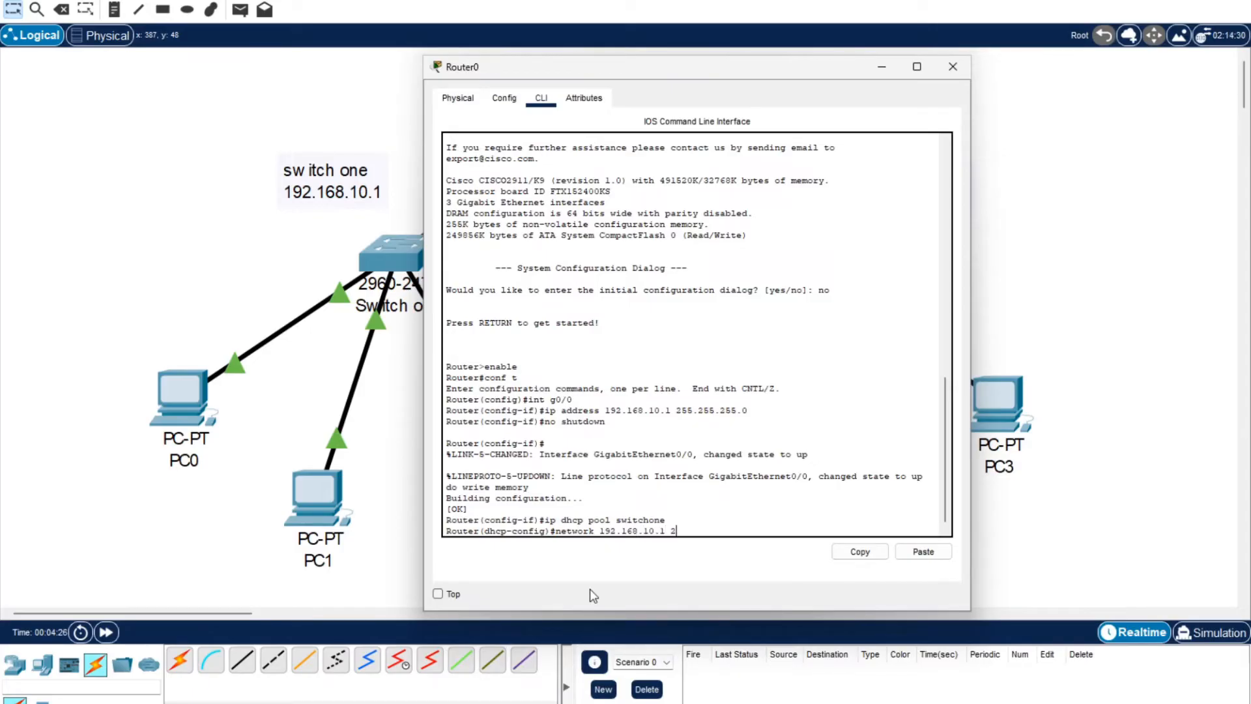
{"action": "type", "text": "55.255.255.0"}
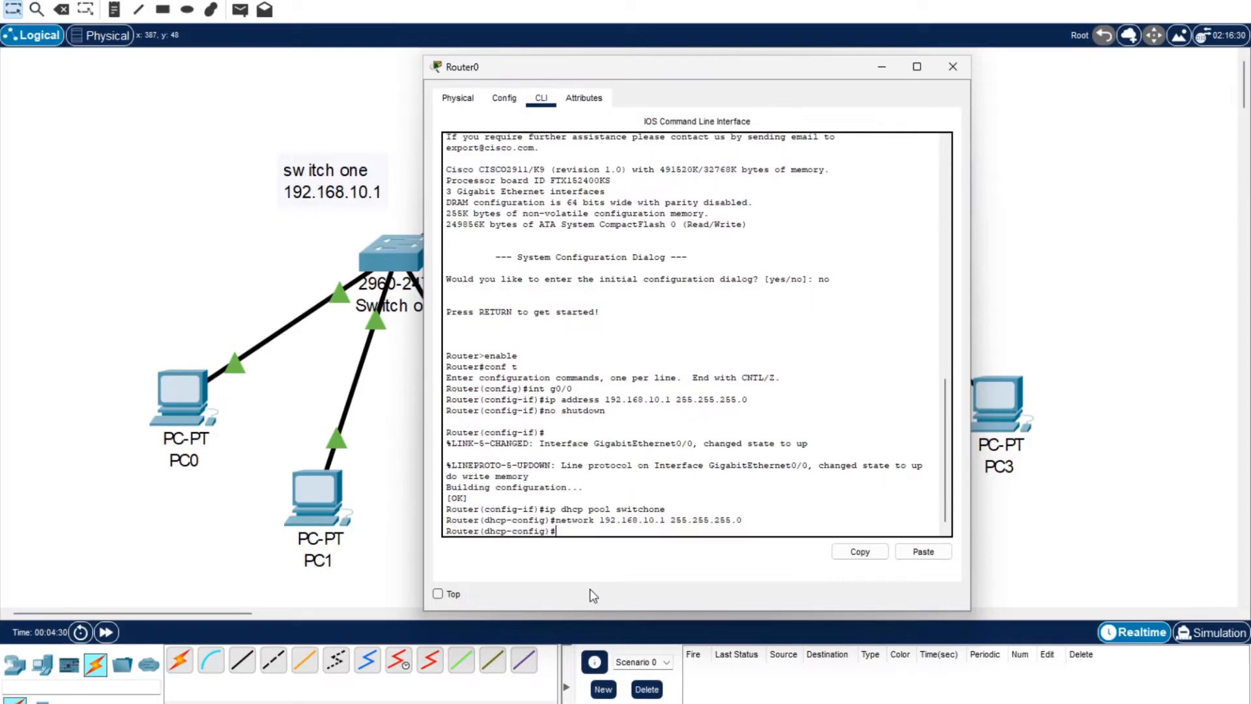
{"action": "type", "text": "exit"}
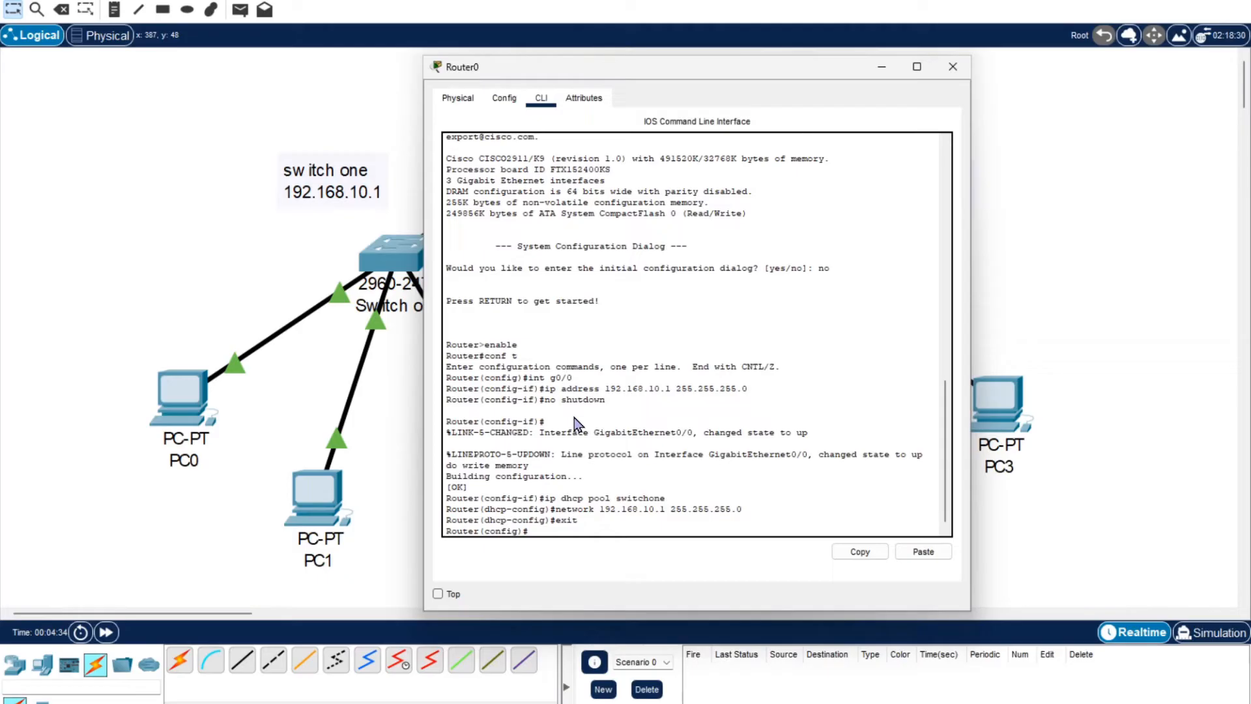
{"action": "mouse_move", "coordinate": [574, 450]}
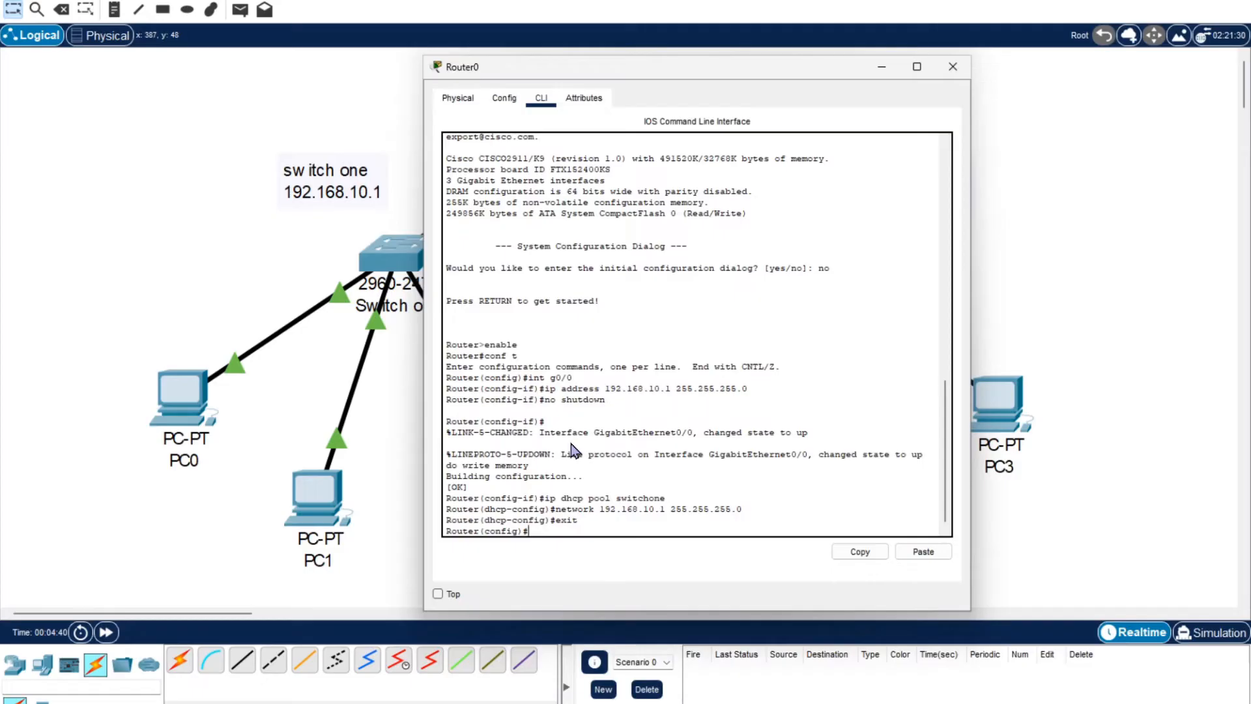
Assign g0/1 192.168.20.1 255.255.255.0, bring it up and write memory.
{"action": "type", "text": "int"}
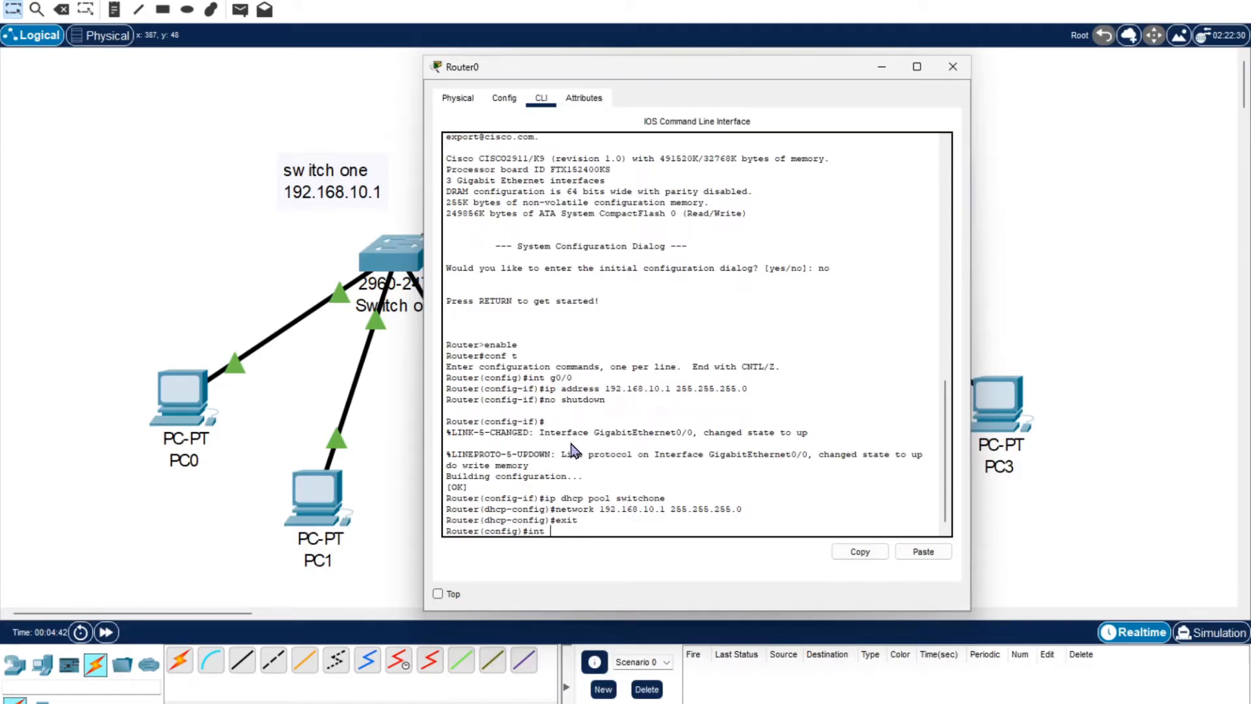
{"action": "type", "text": "g0/1"}
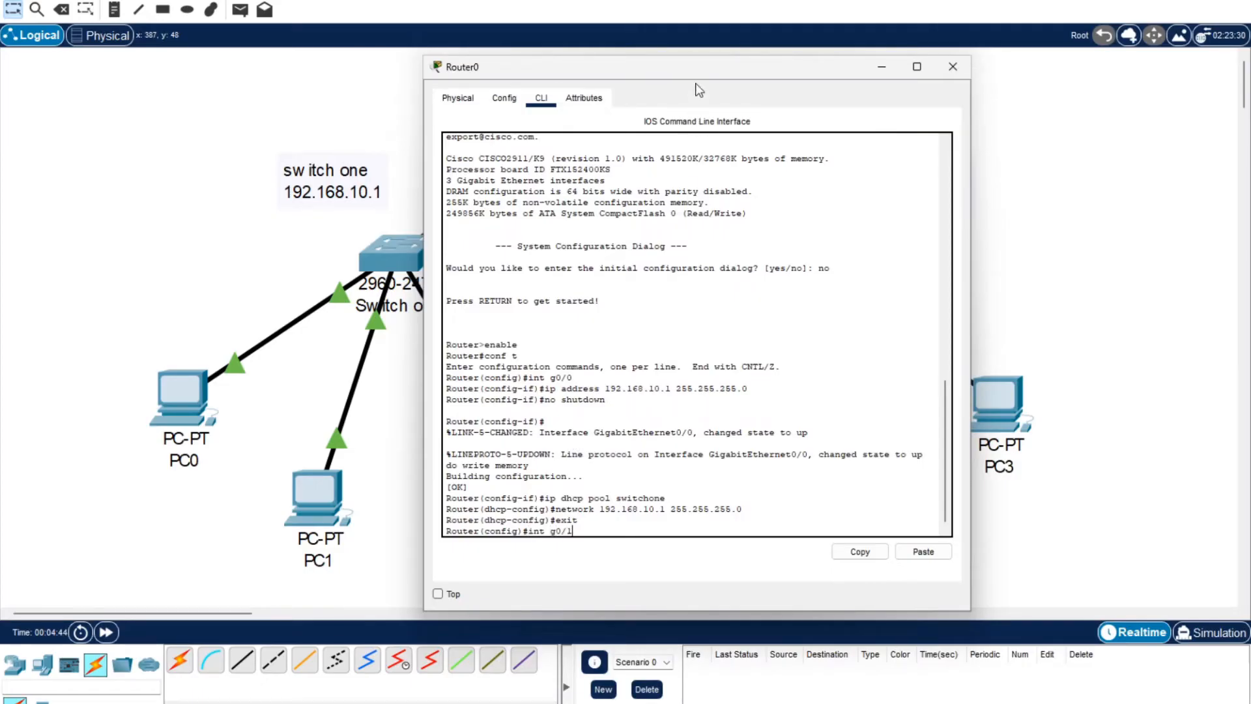
{"action": "left_click", "coordinate": [952, 66]}
{"action": "type", "text": "ip"}
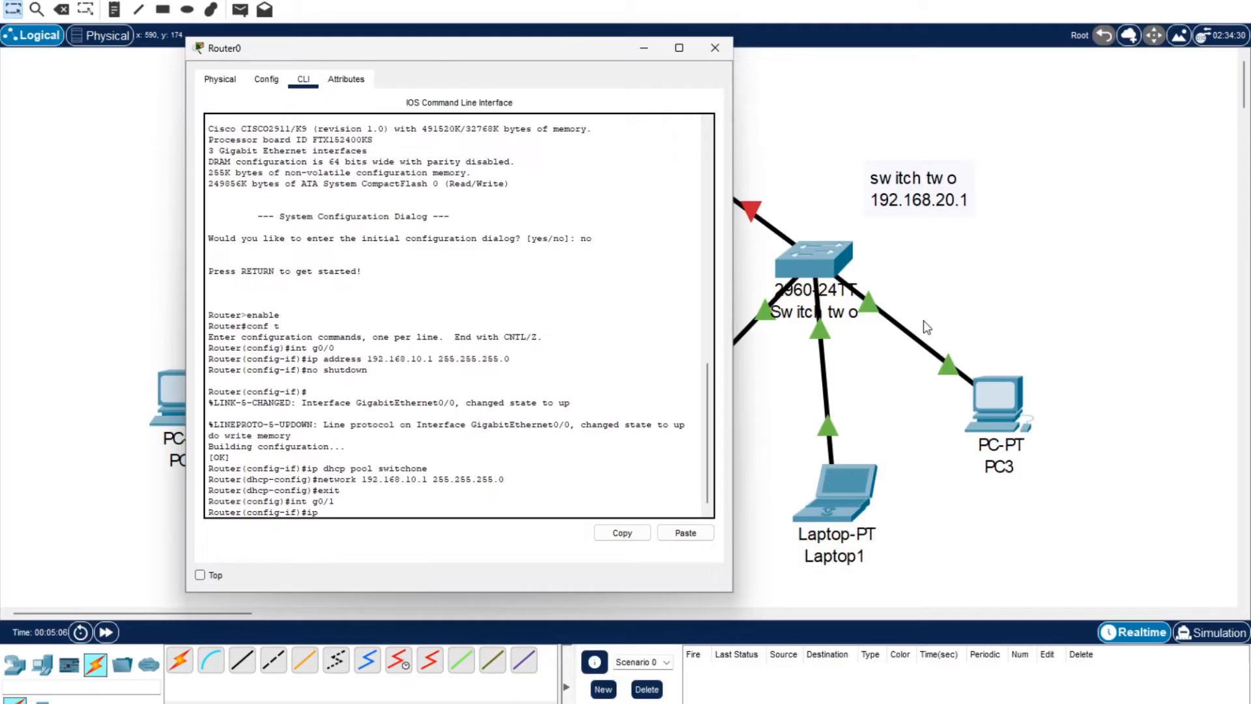
{"action": "type", "text": "address 192.168.20.1"}
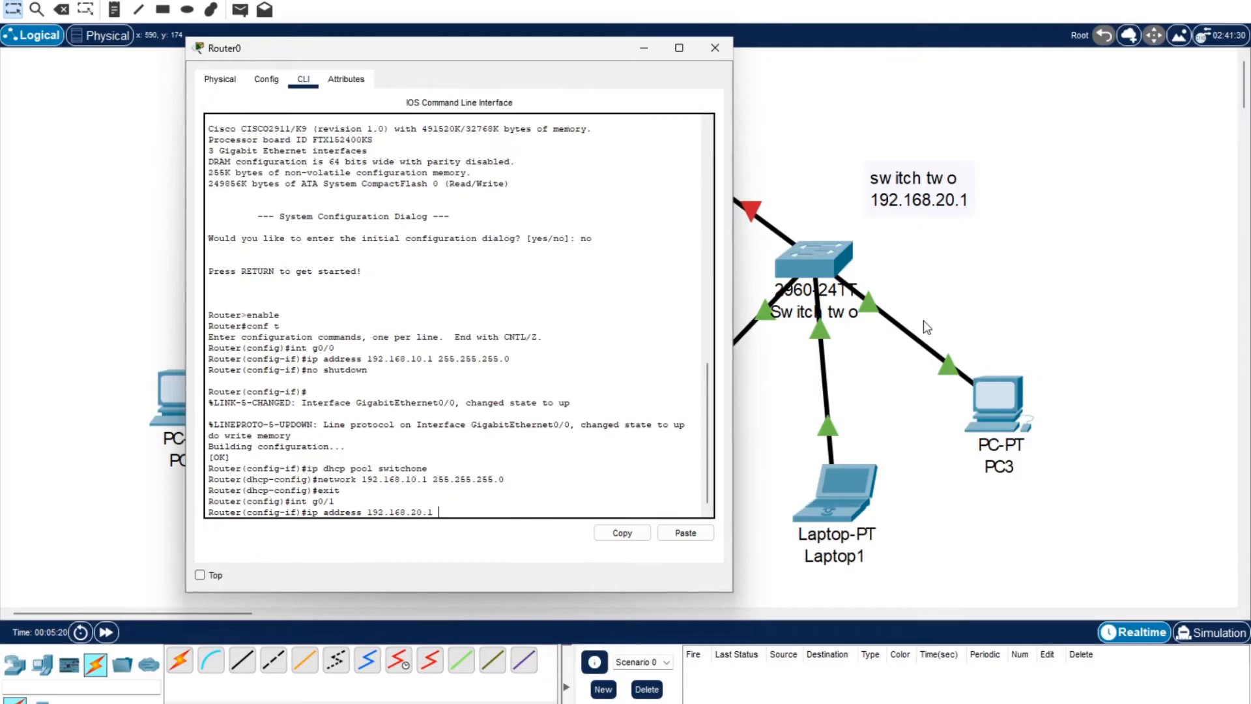
{"action": "type", "text": "255.255.255.0"}
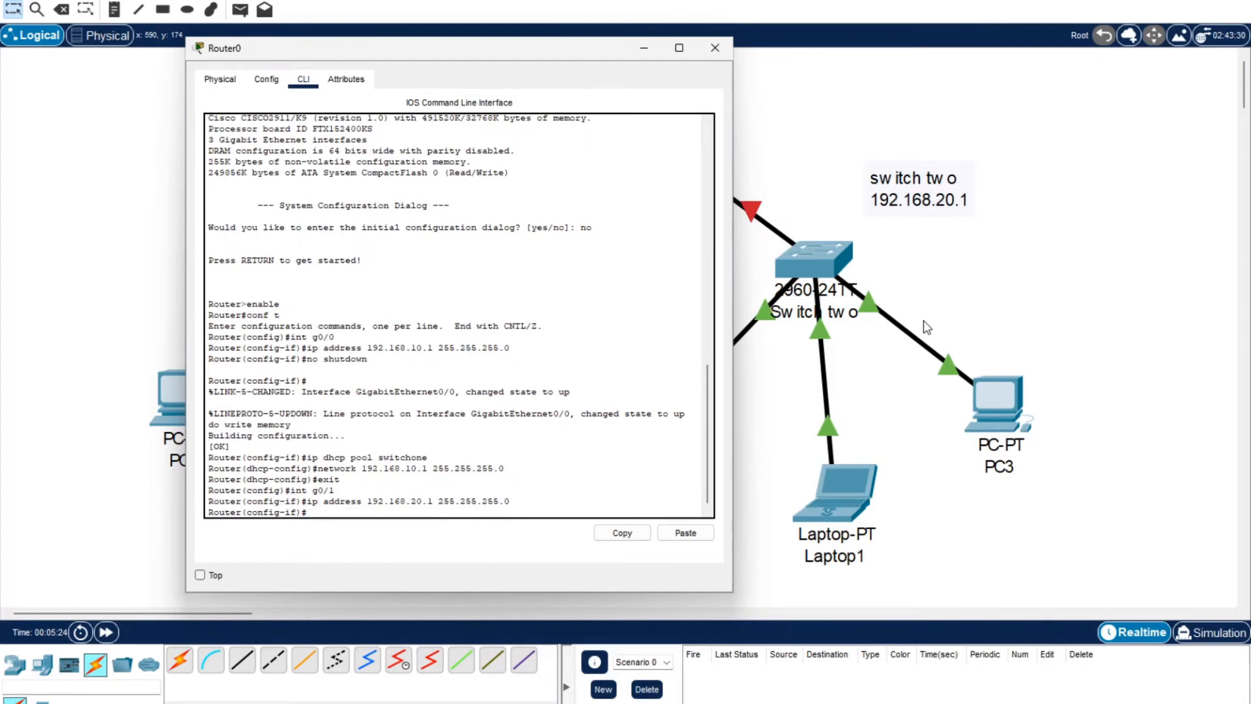
{"action": "type", "text": "no shutdown"}
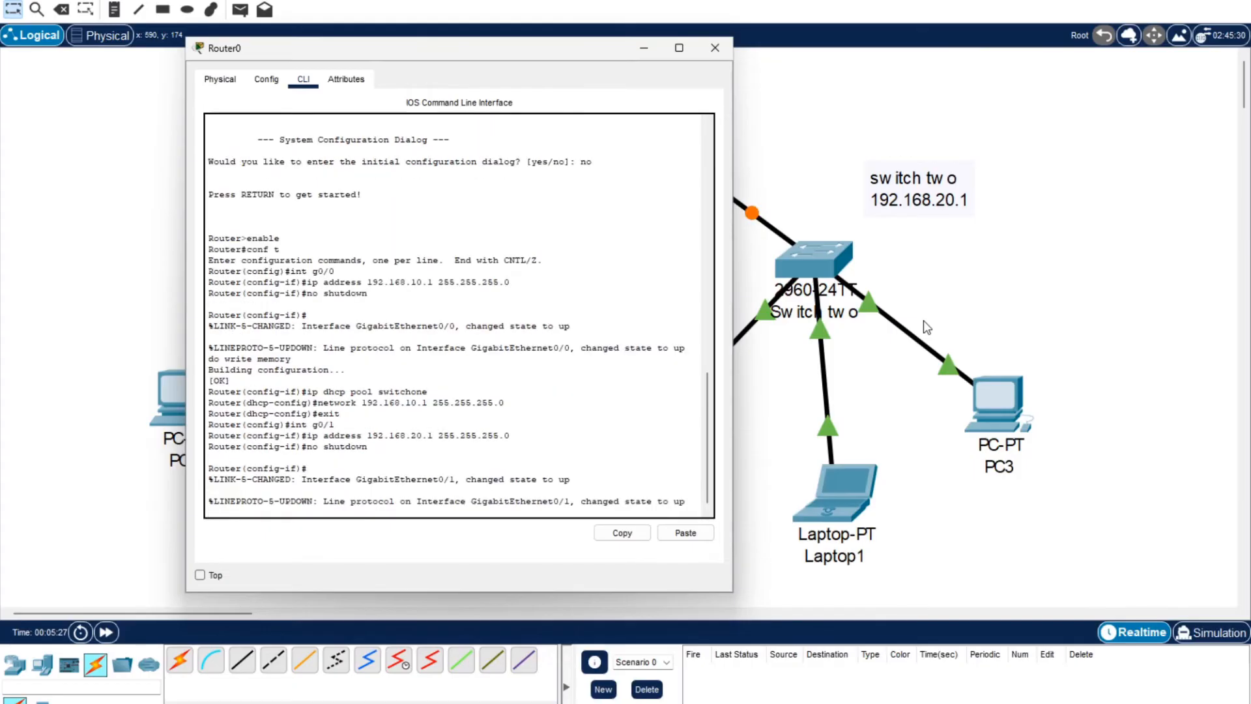
{"action": "type", "text": "do write memory"}
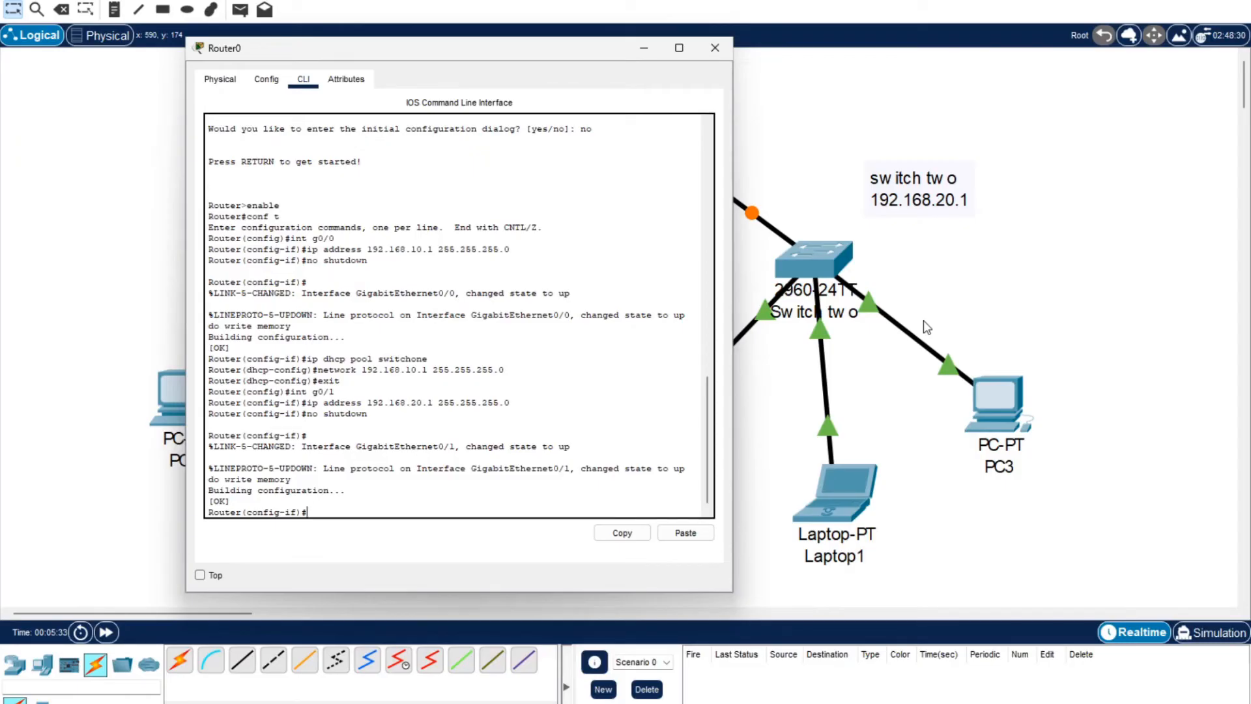
Create DHCP pool switchtwo with network 192.168.20.1 255.255.255.0 and save the configuration.
{"action": "type", "text": "ip dhcp pool"}
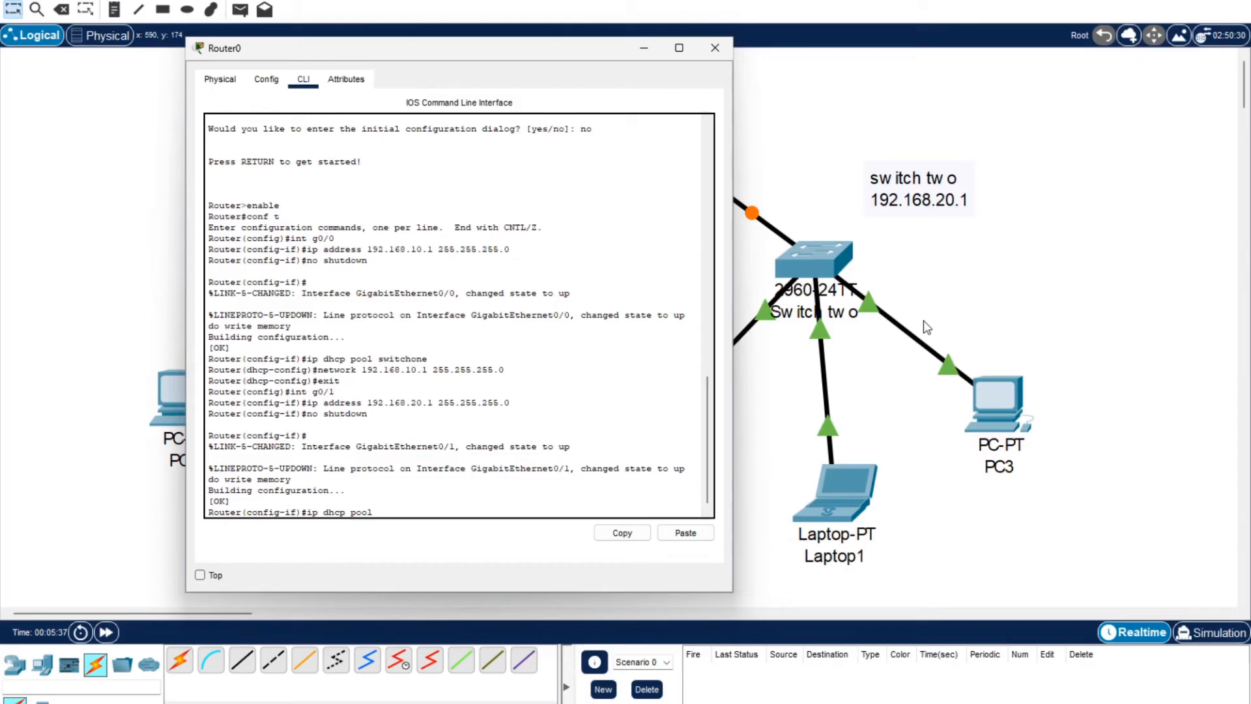
{"action": "type", "text": "switchtwo"}
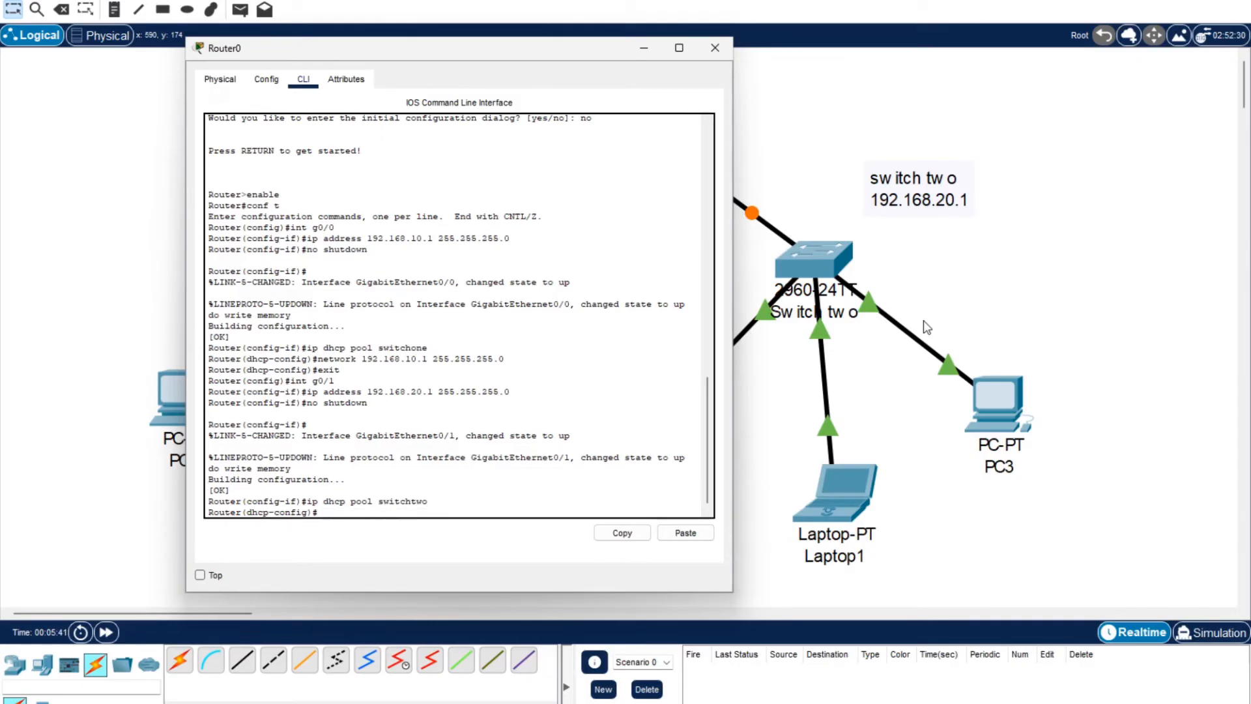
{"action": "type", "text": "ne"}
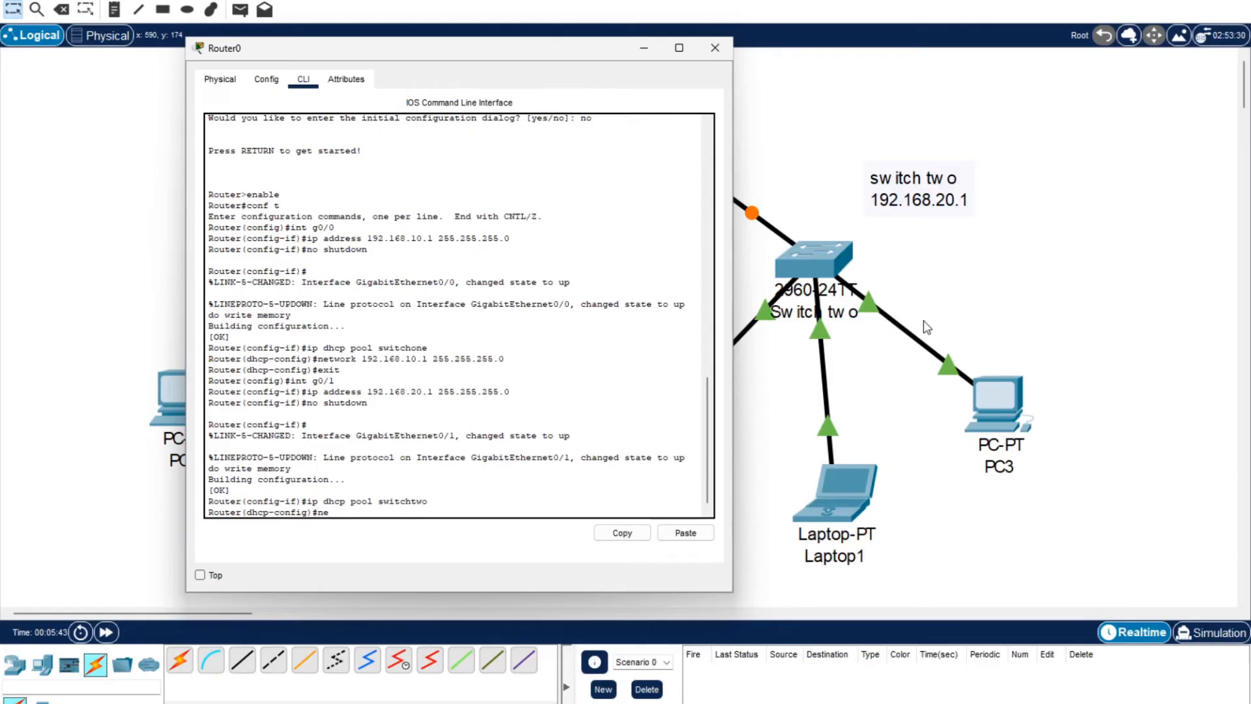
{"action": "type", "text": "o write memory"}
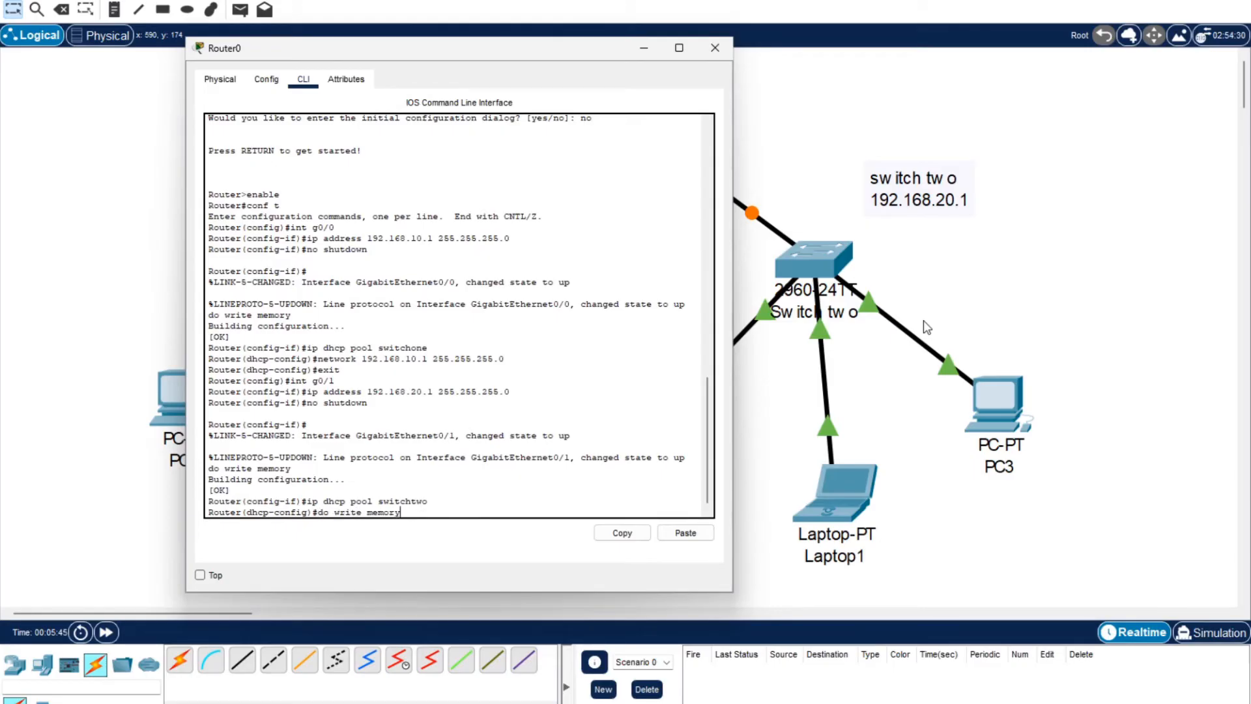
{"action": "type", "text": "exit"}
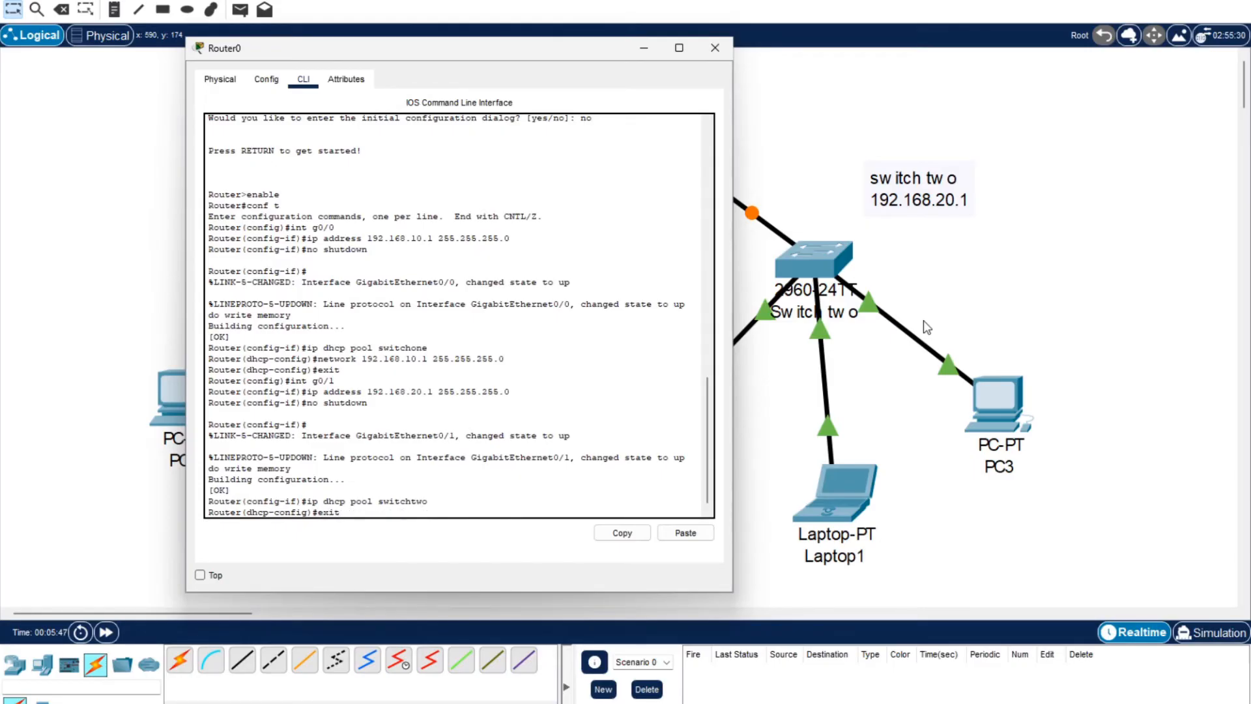
{"action": "type", "text": "network 192.168.10.1 255.255.255.0"}
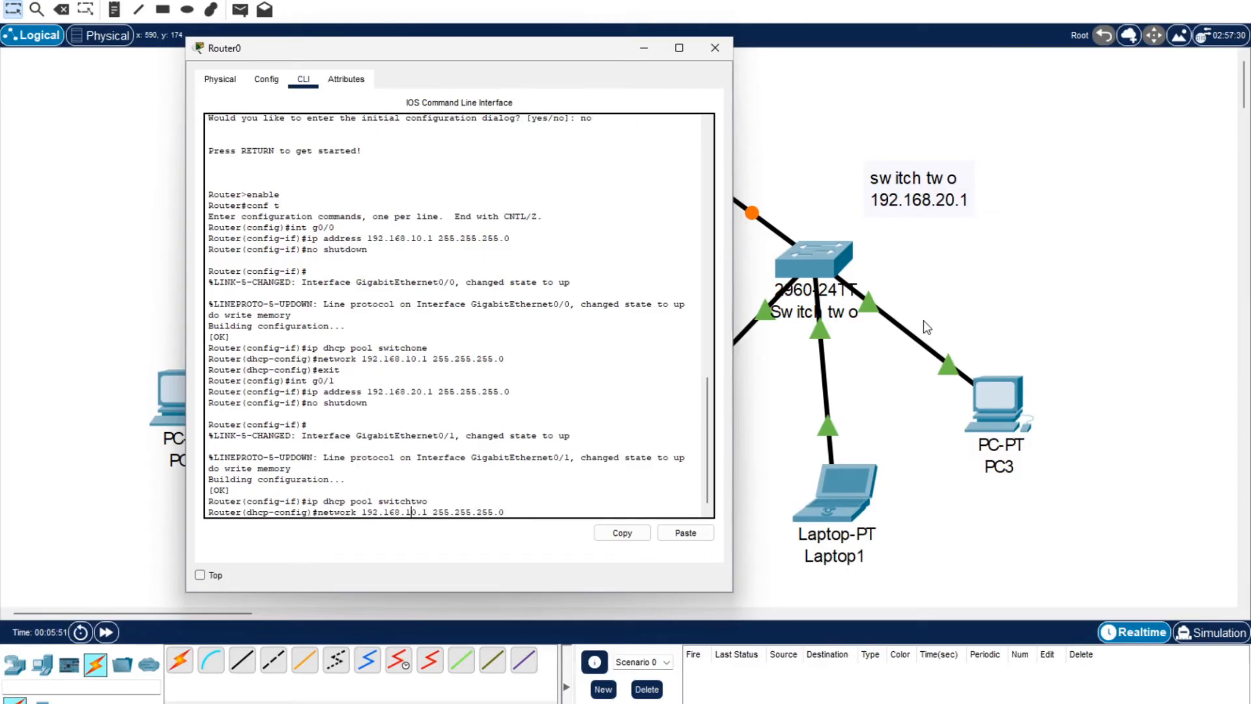
{"action": "type", "text": "2"}
{"action": "type", "text": "write memory"}
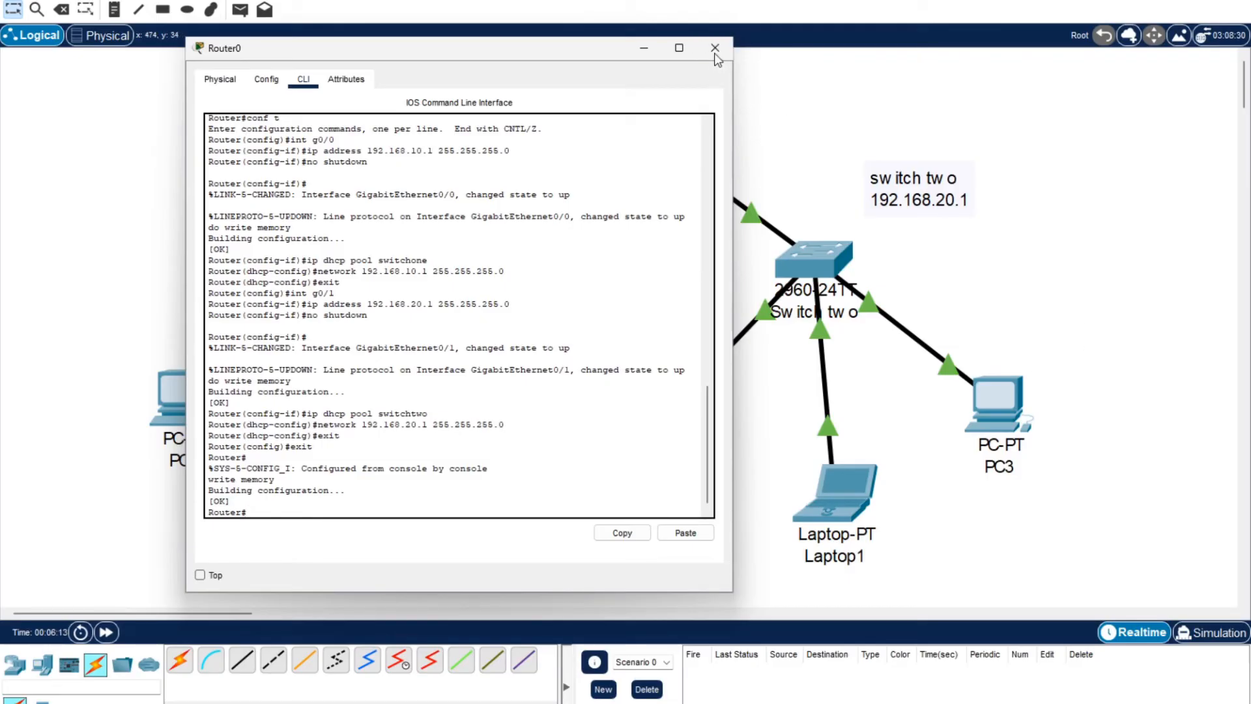
Close Router0's window and set PC0 to obtain its address by DHCP.
{"action": "left_click", "coordinate": [713, 48]}
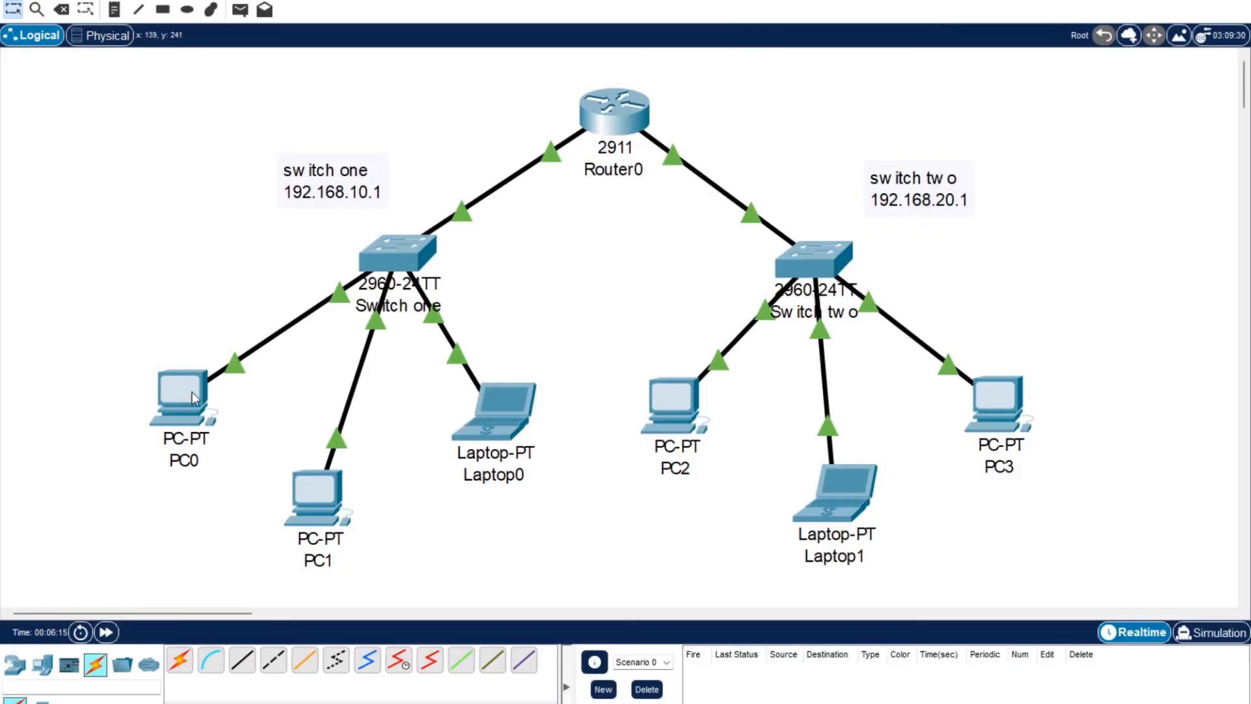
{"action": "mouse_move", "coordinate": [613, 116]}
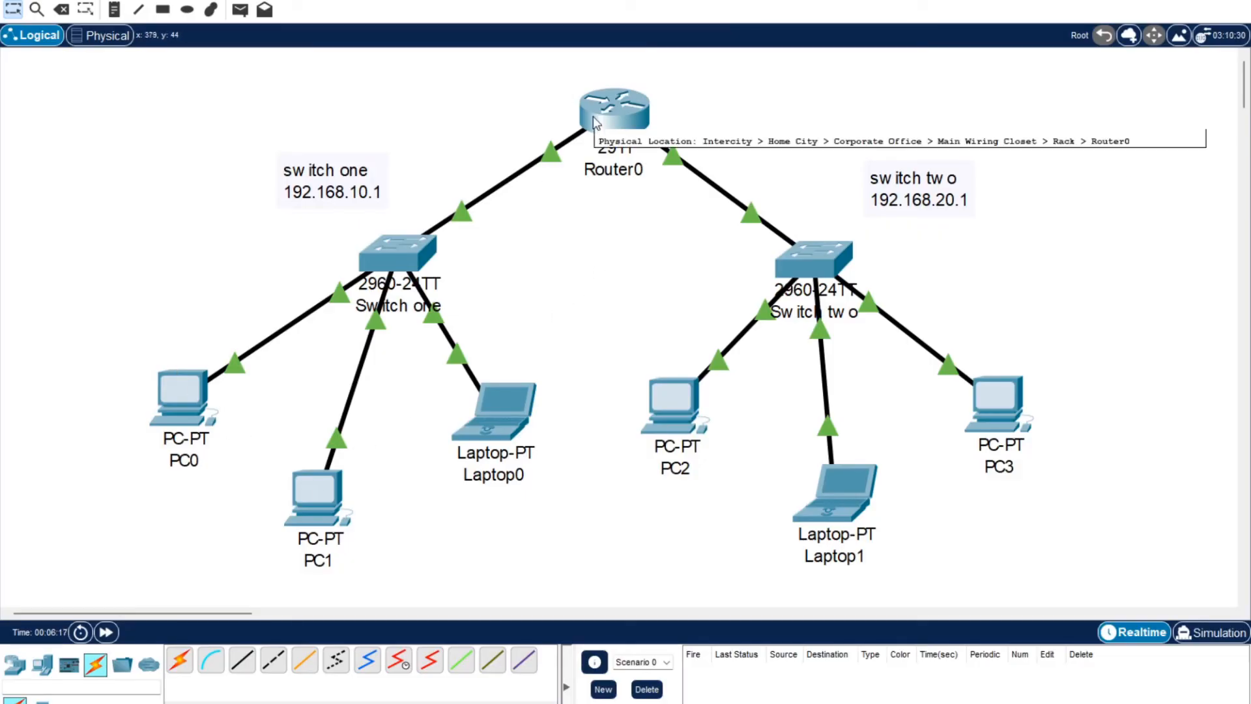
{"action": "mouse_move", "coordinate": [191, 325]}
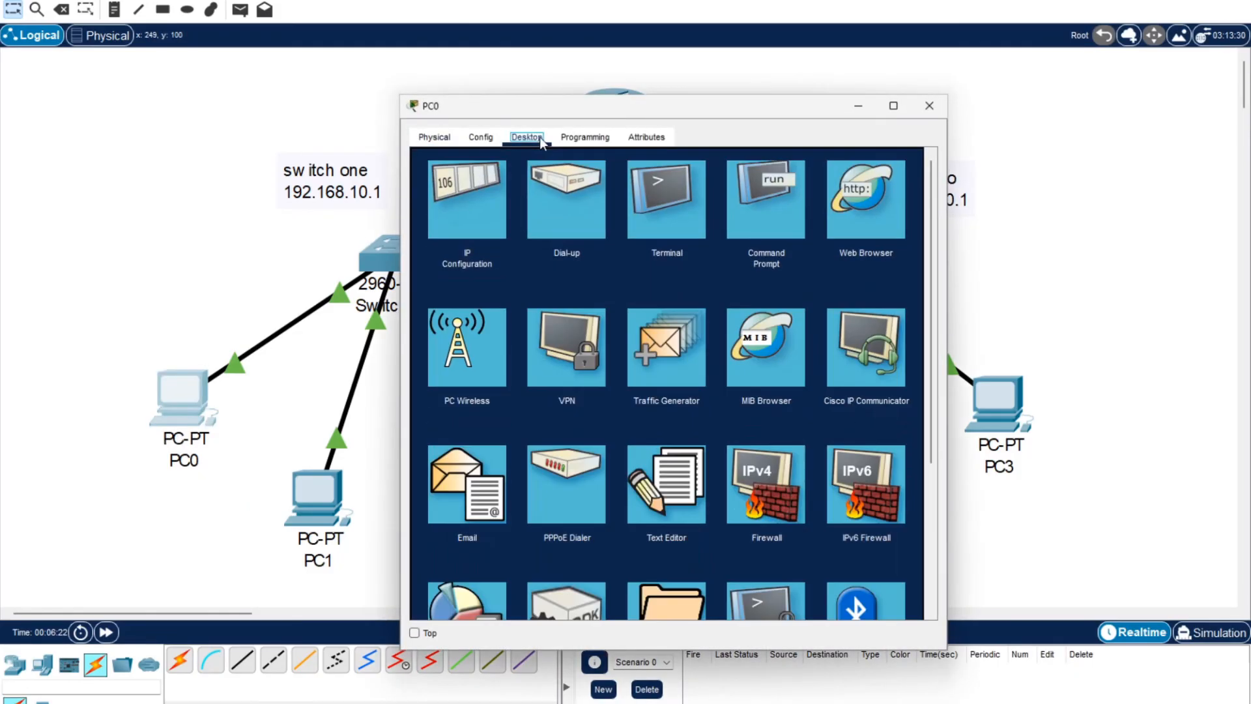
{"action": "left_click", "coordinate": [467, 198]}
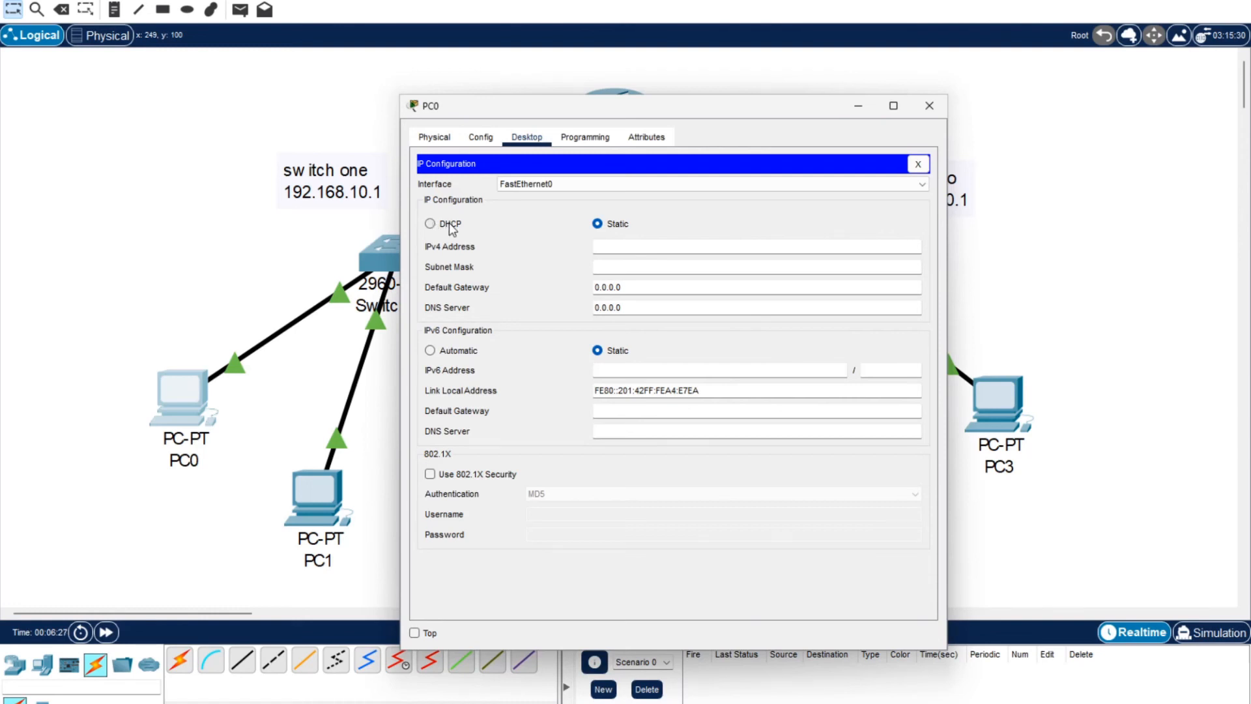
{"action": "left_click", "coordinate": [430, 223]}
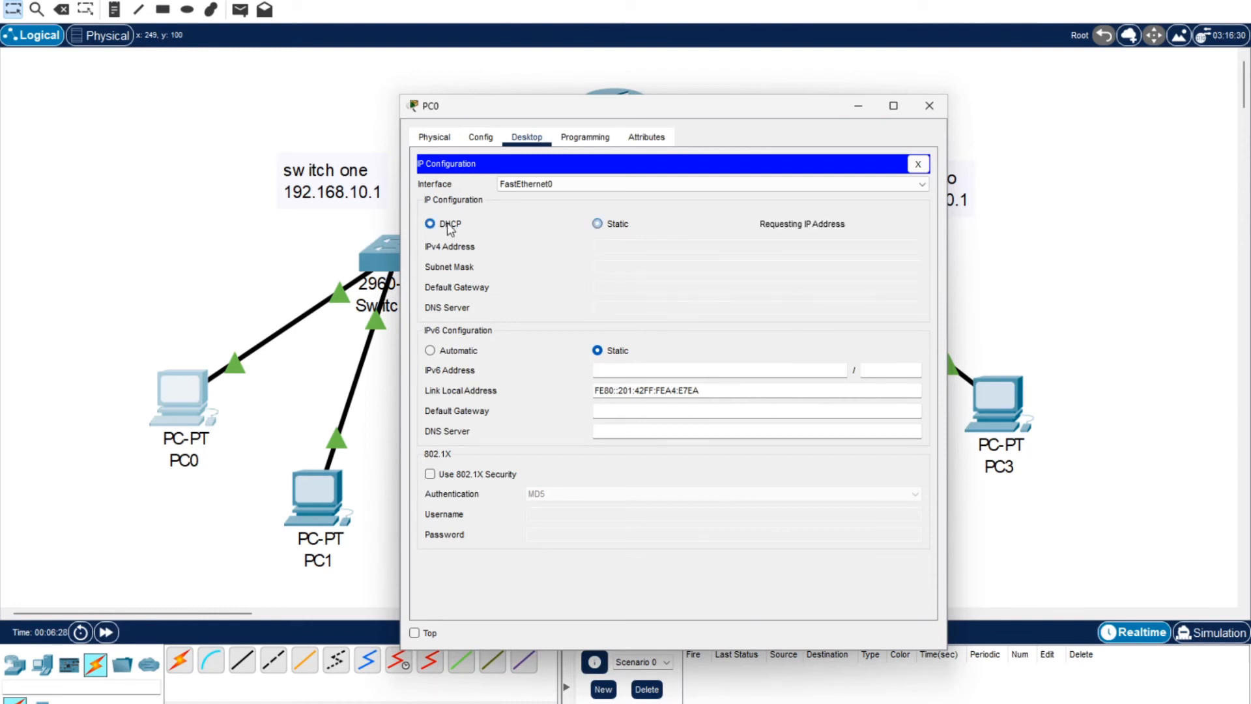
{"action": "left_click", "coordinate": [430, 223]}
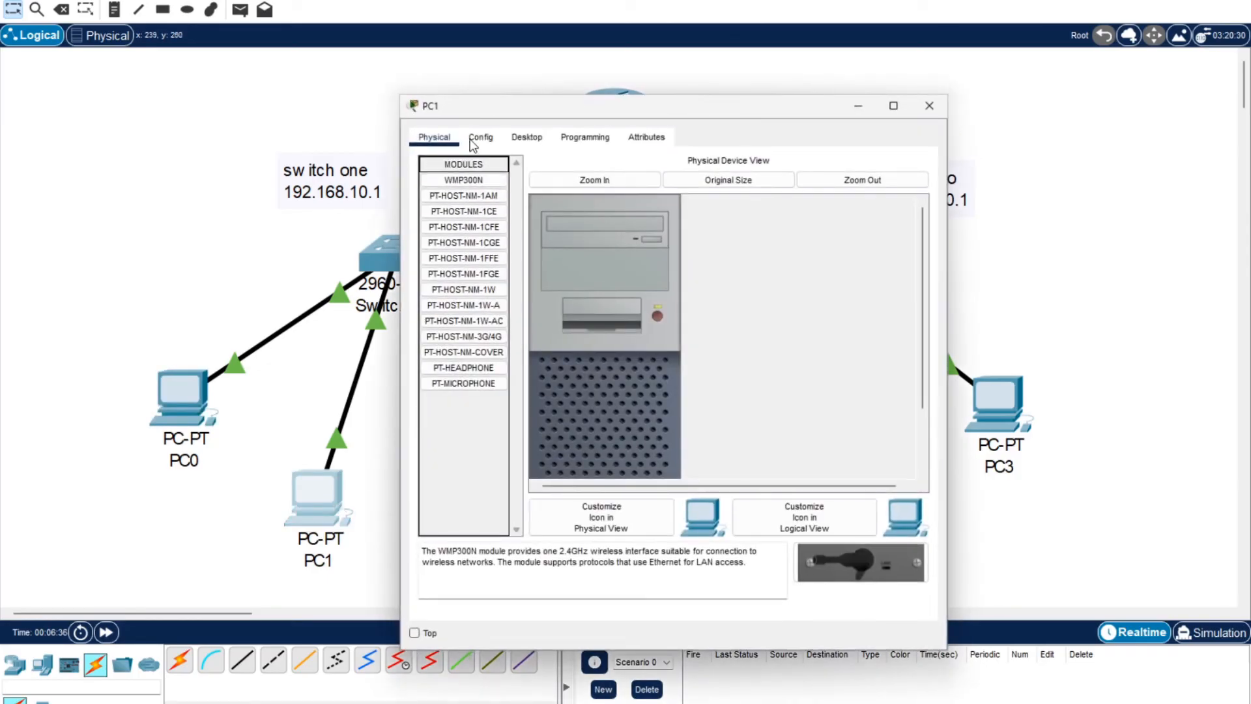
Set PC1 and Laptop0 to DHCP, Laptop0 receiving 192.168.10.4.
{"action": "left_click", "coordinate": [525, 137]}
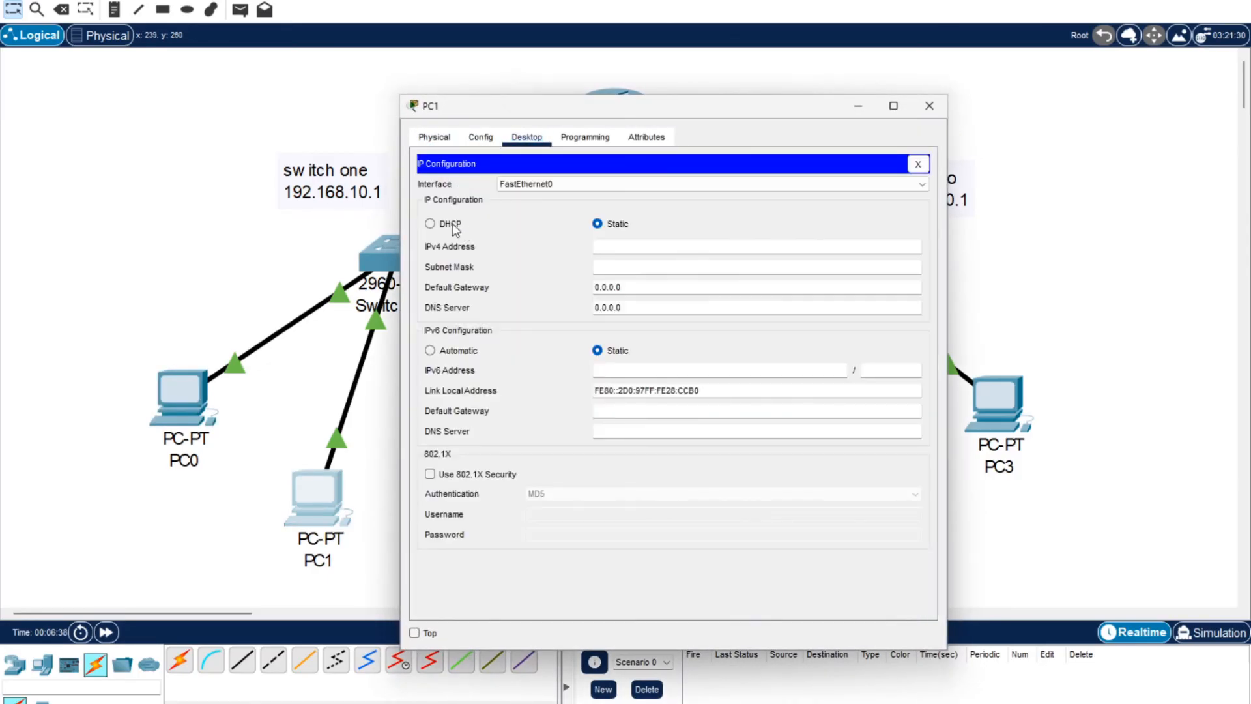
{"action": "left_click", "coordinate": [430, 223]}
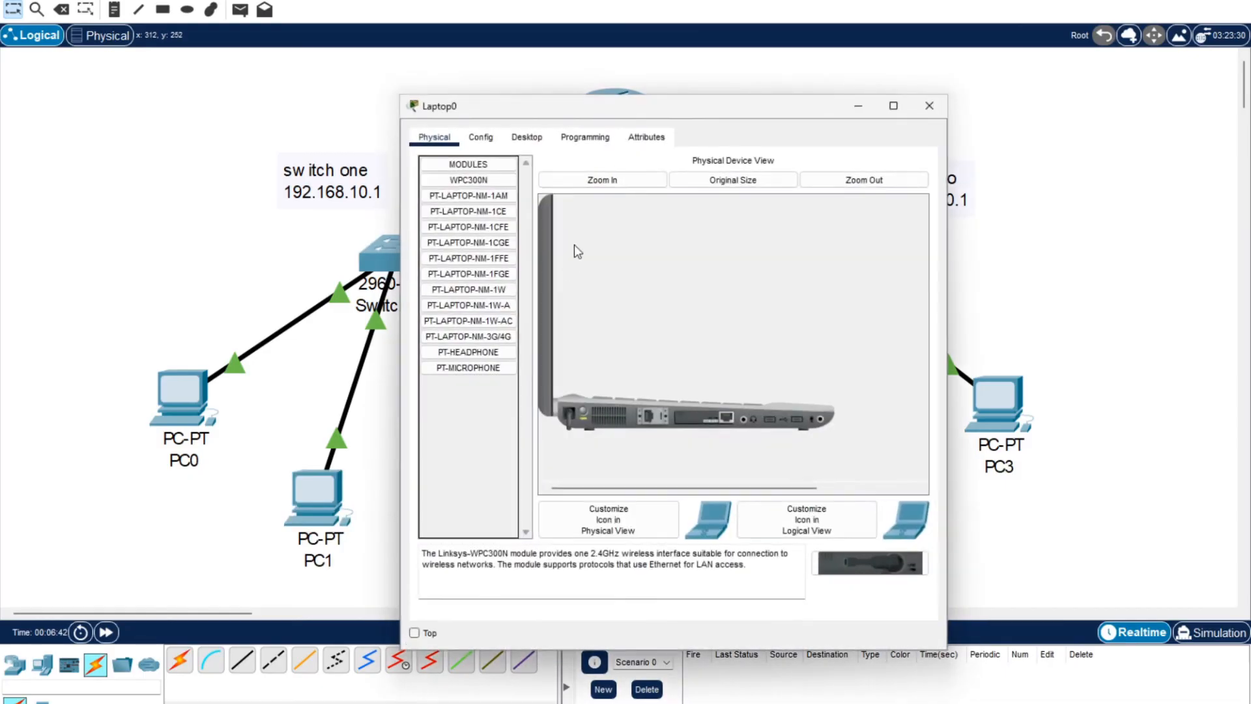
{"action": "left_click", "coordinate": [525, 137]}
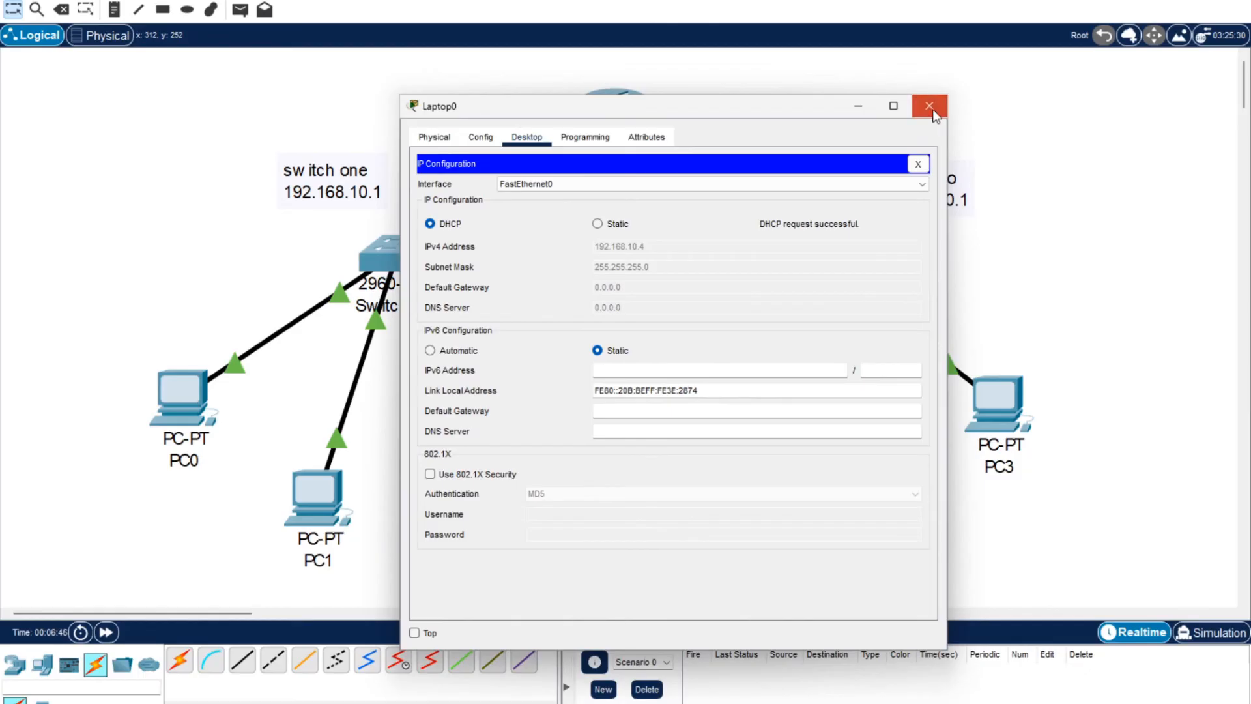
{"action": "left_click", "coordinate": [928, 106]}
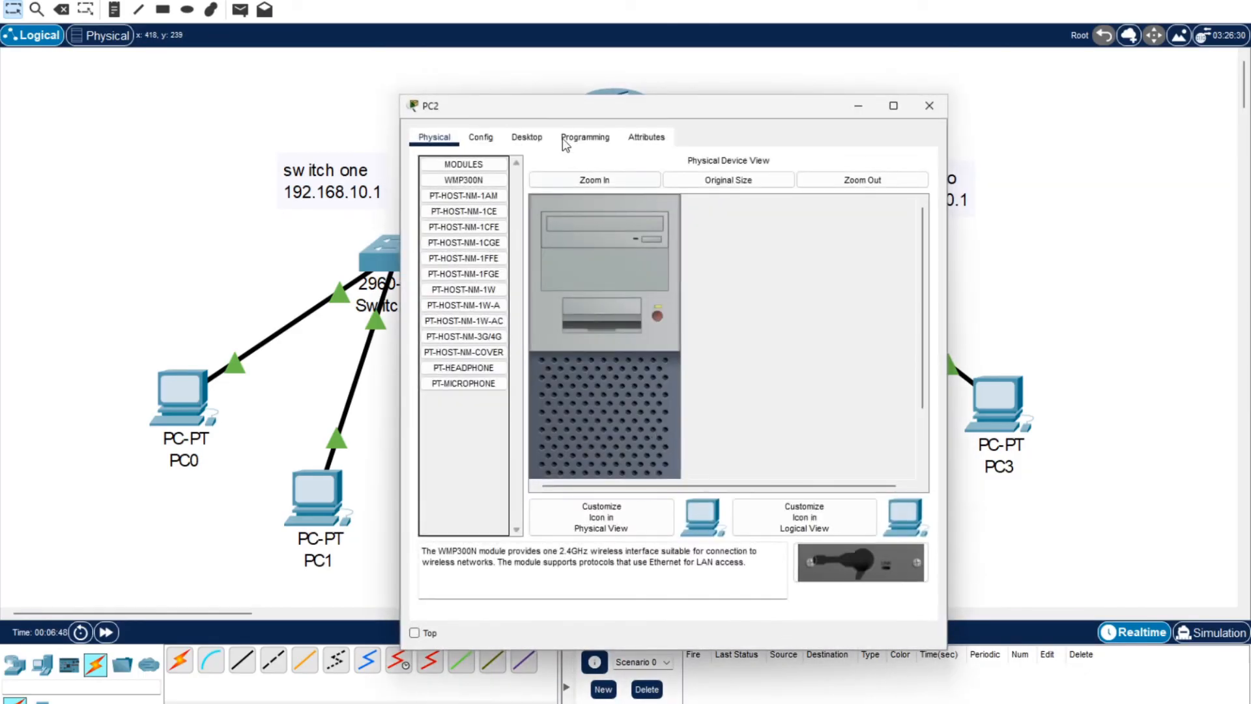
Set Laptop1 and PC3 to DHCP, PC3 receiving 192.168.20.4, and close the device windows.
{"action": "left_click", "coordinate": [525, 137]}
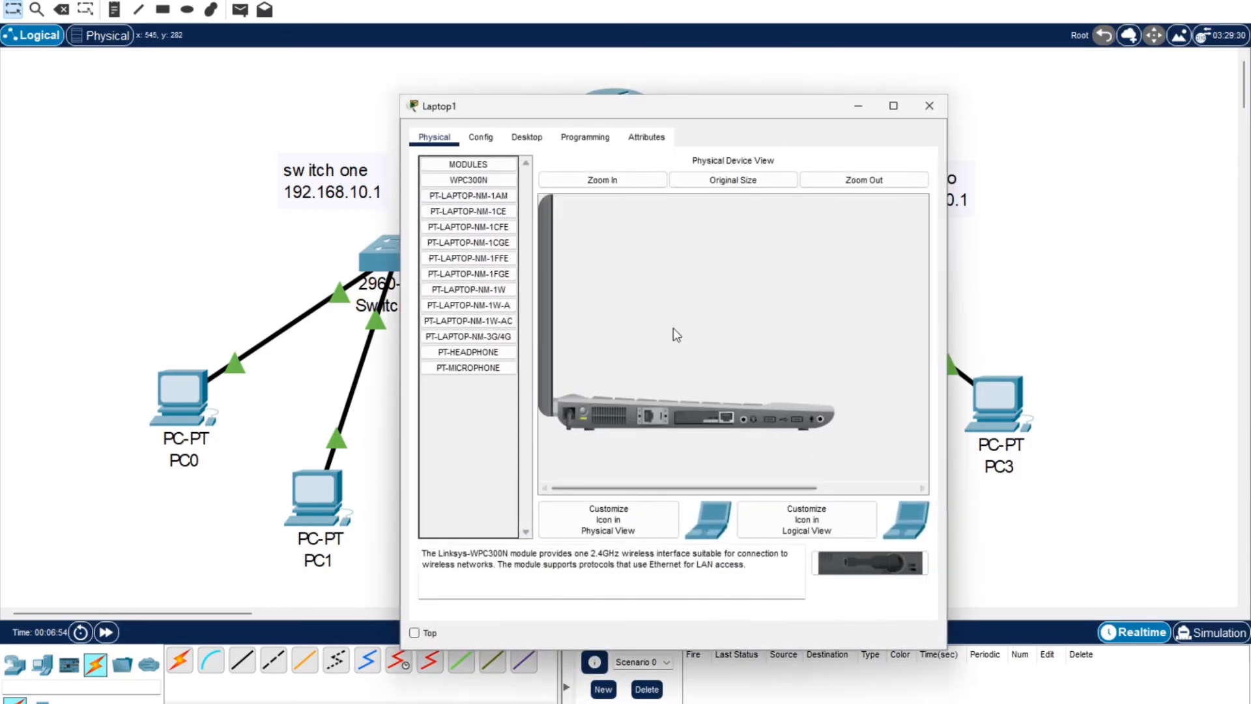
{"action": "left_click", "coordinate": [526, 137]}
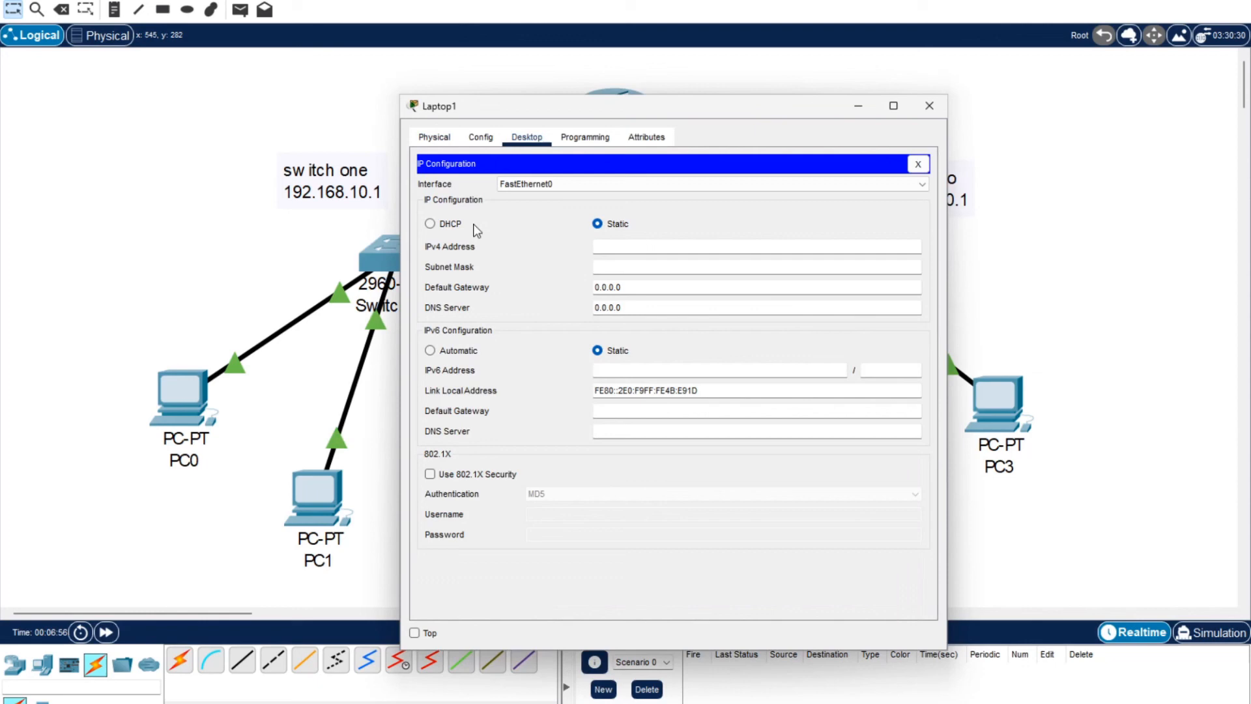
{"action": "left_click", "coordinate": [430, 223]}
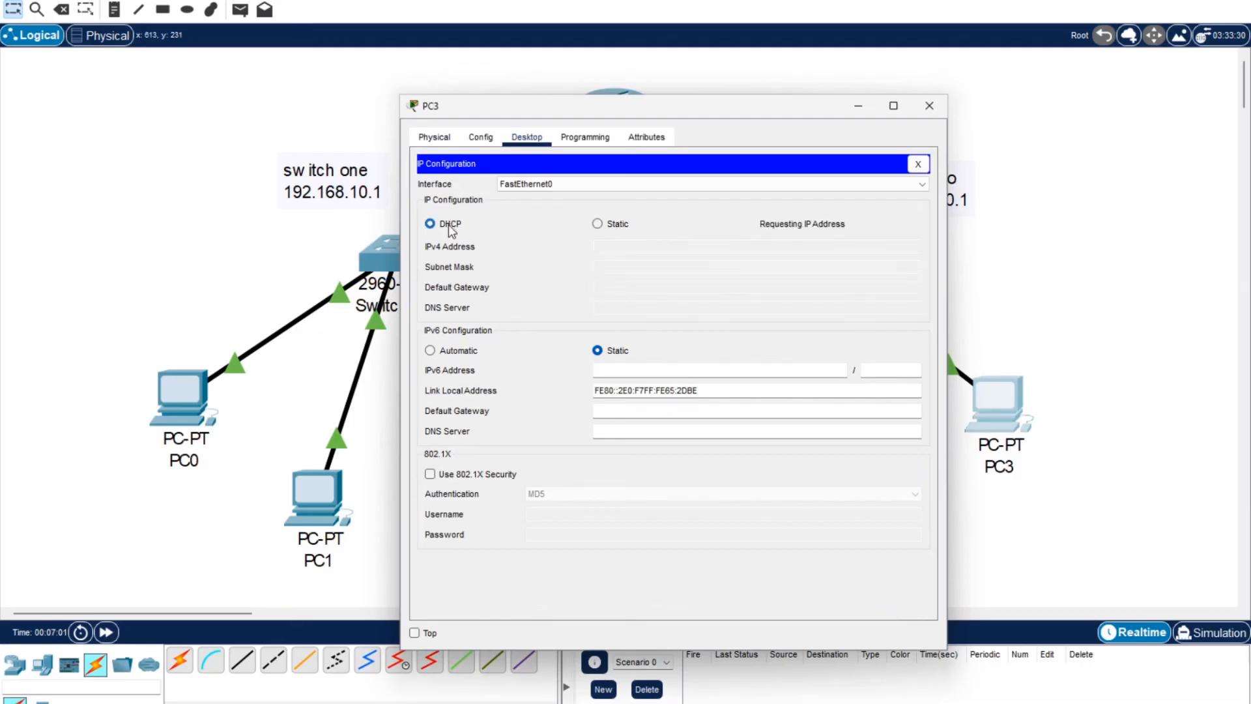
{"action": "left_click", "coordinate": [431, 223]}
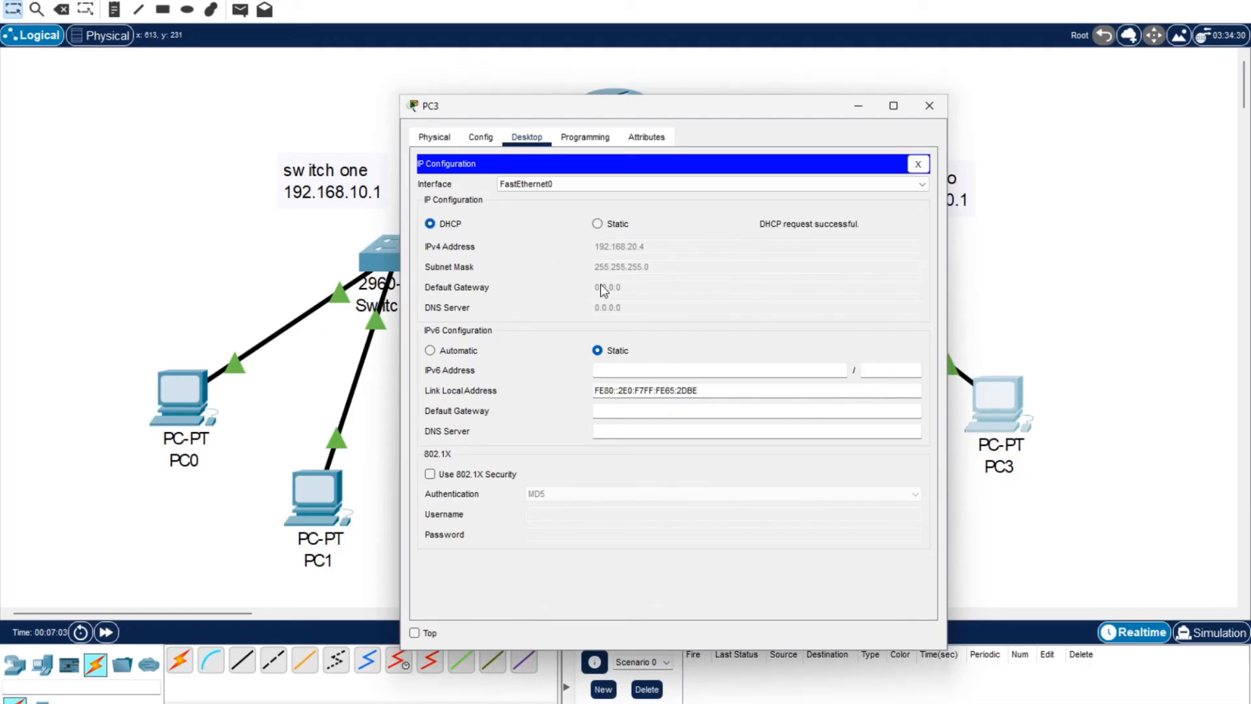
{"action": "mouse_move", "coordinate": [835, 233]}
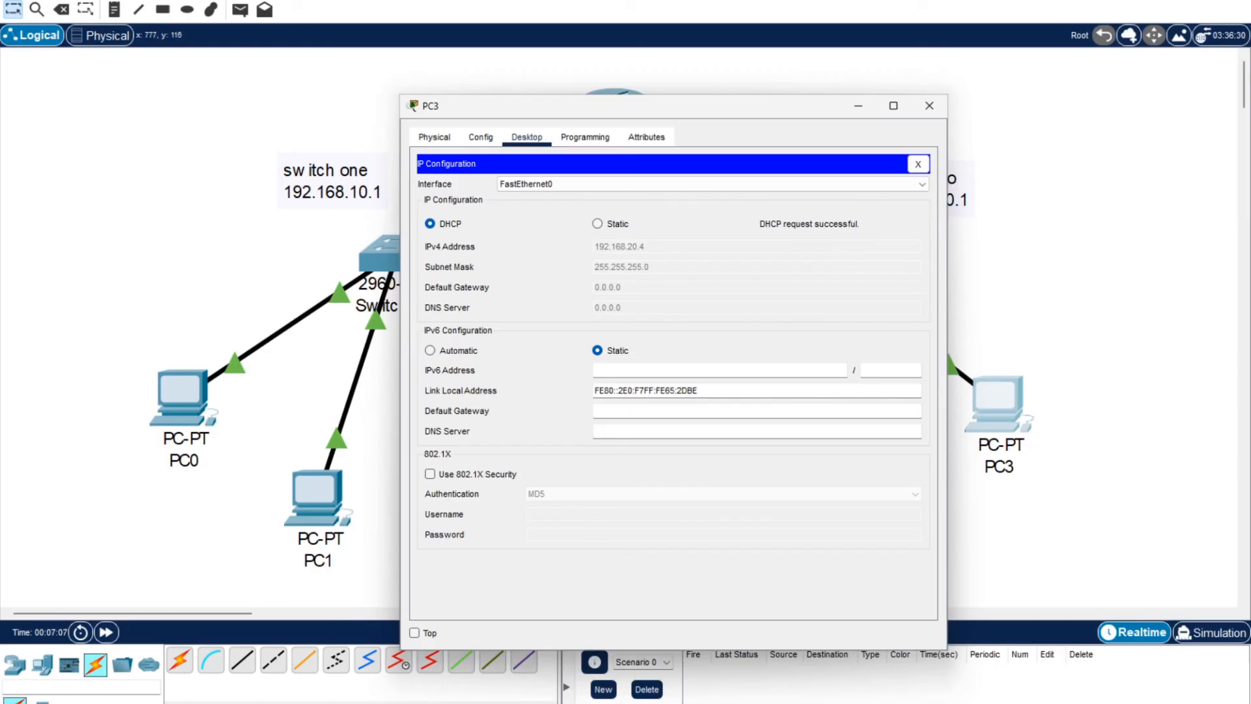
{"action": "left_click", "coordinate": [928, 106]}
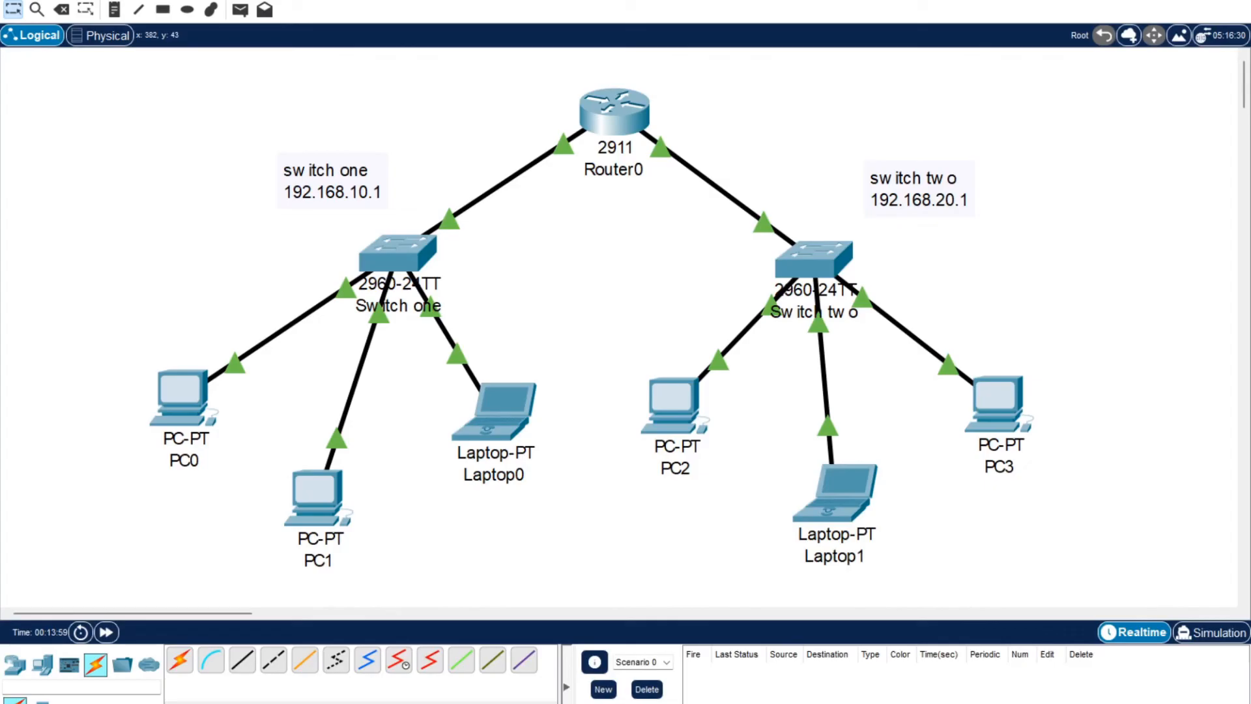
{"action": "mouse_move", "coordinate": [612, 112]}
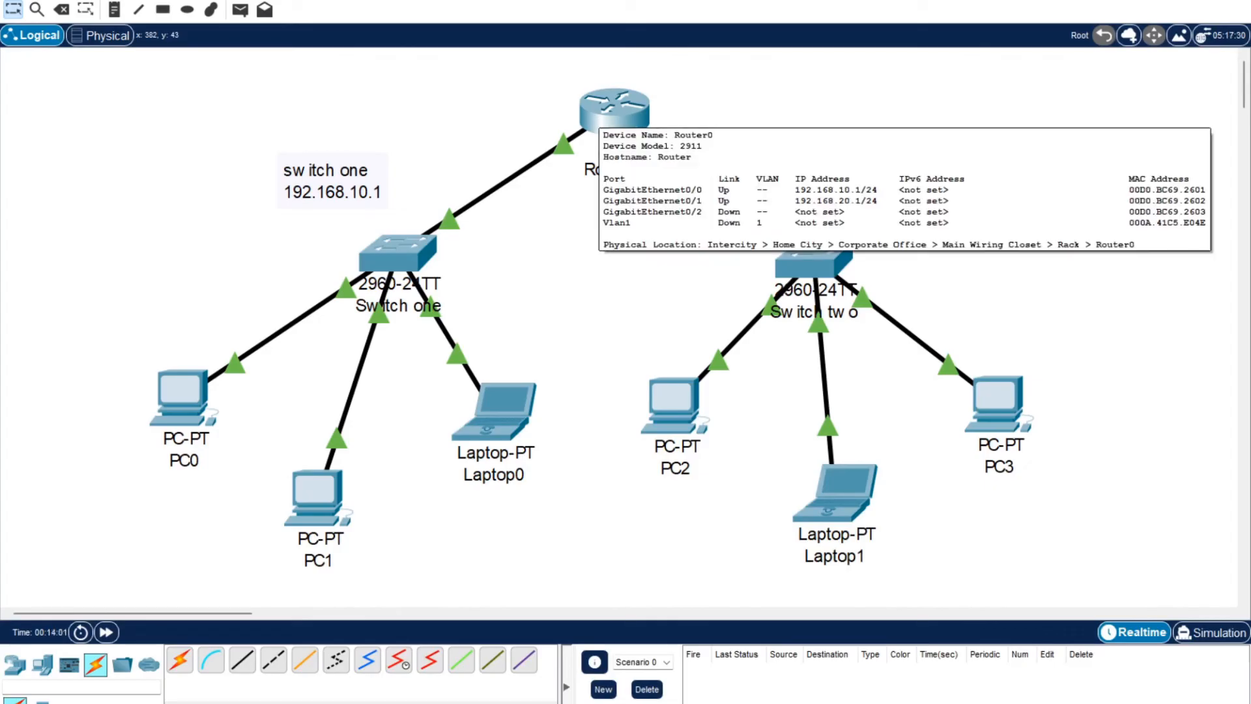